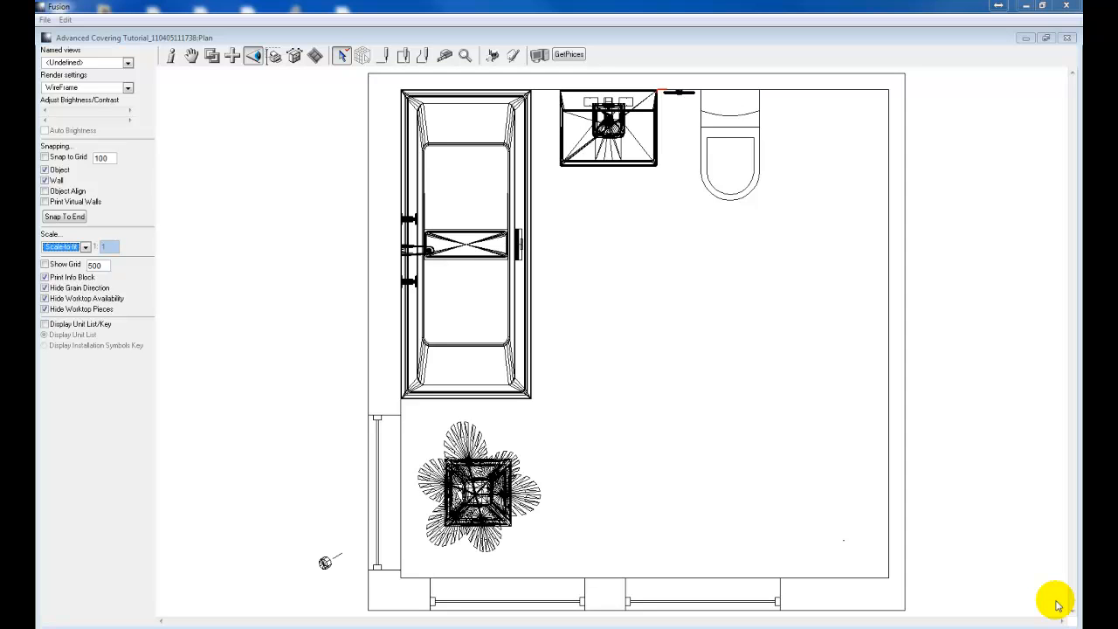
pyautogui.moveTo(1060, 565)
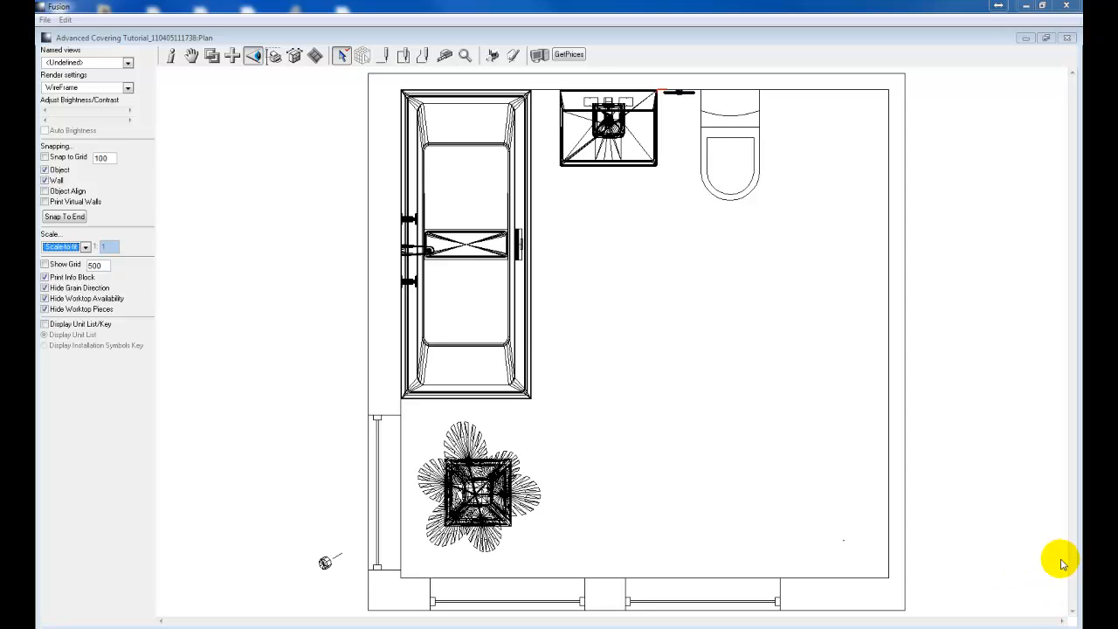
pyautogui.moveTo(985, 485)
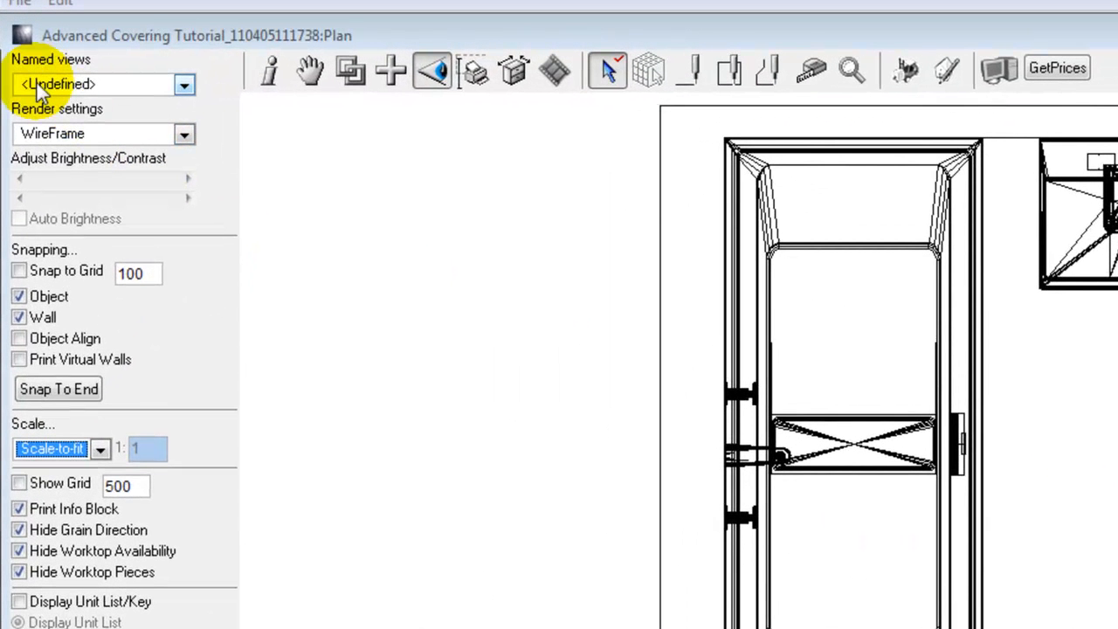
pyautogui.moveTo(390, 72)
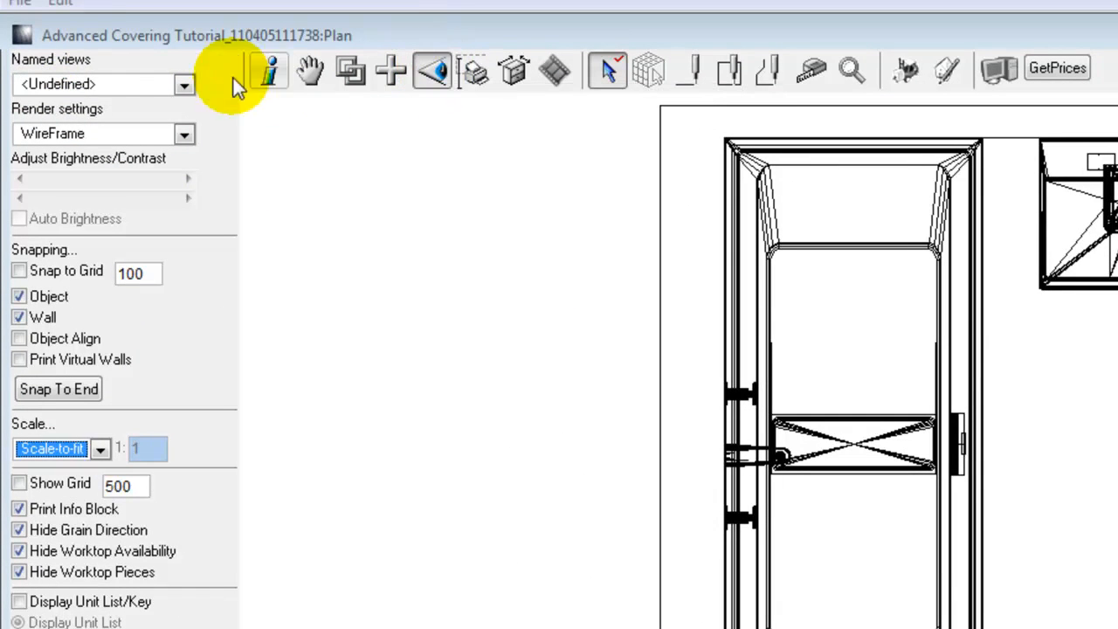
pyautogui.moveTo(122, 92)
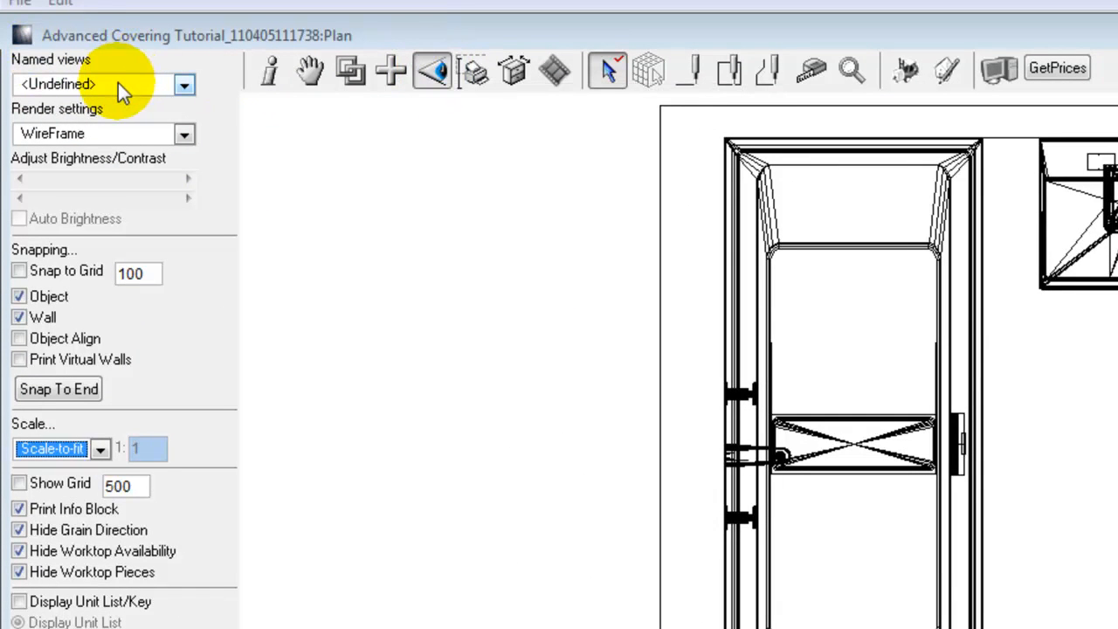
pyautogui.moveTo(96, 84)
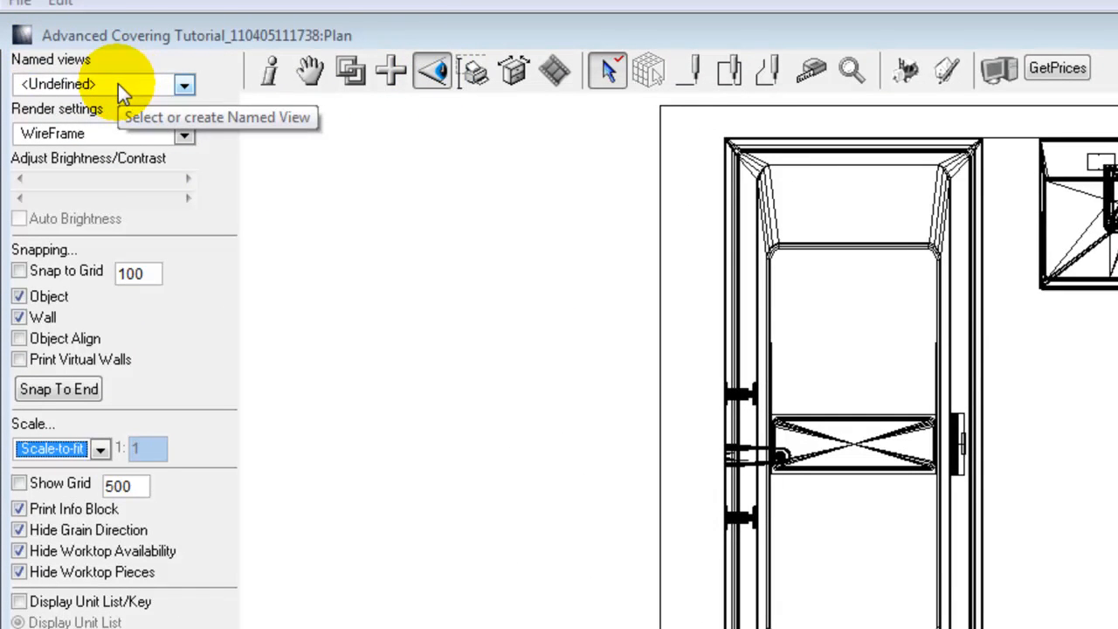
# Show the saved named views list with AnotPlan, Plan and the Define option
pyautogui.click(184, 85)
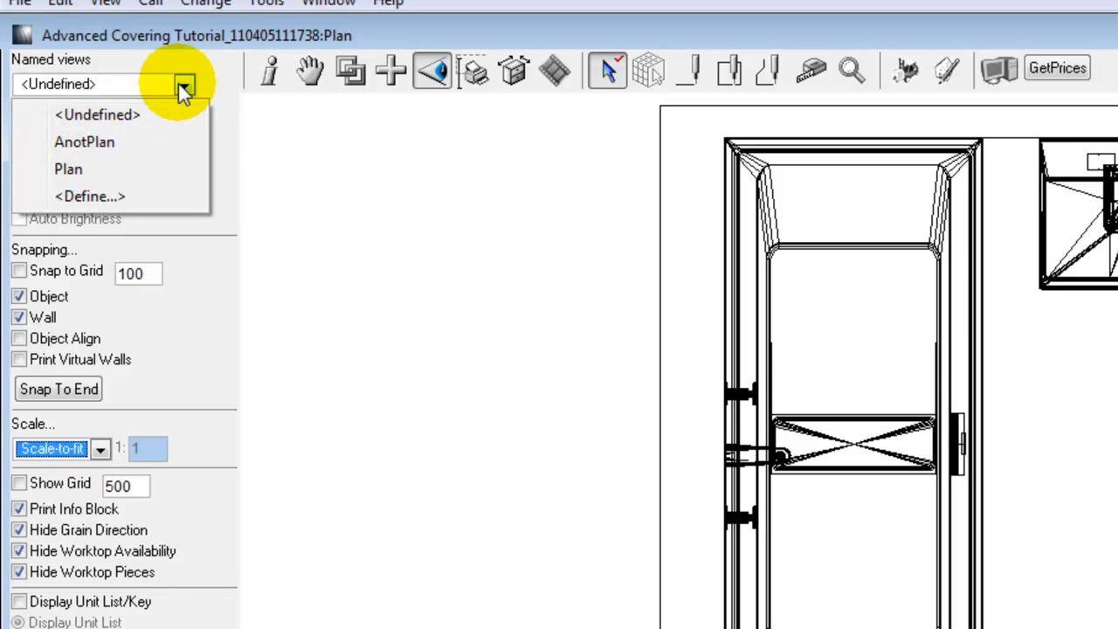
pyautogui.moveTo(146, 153)
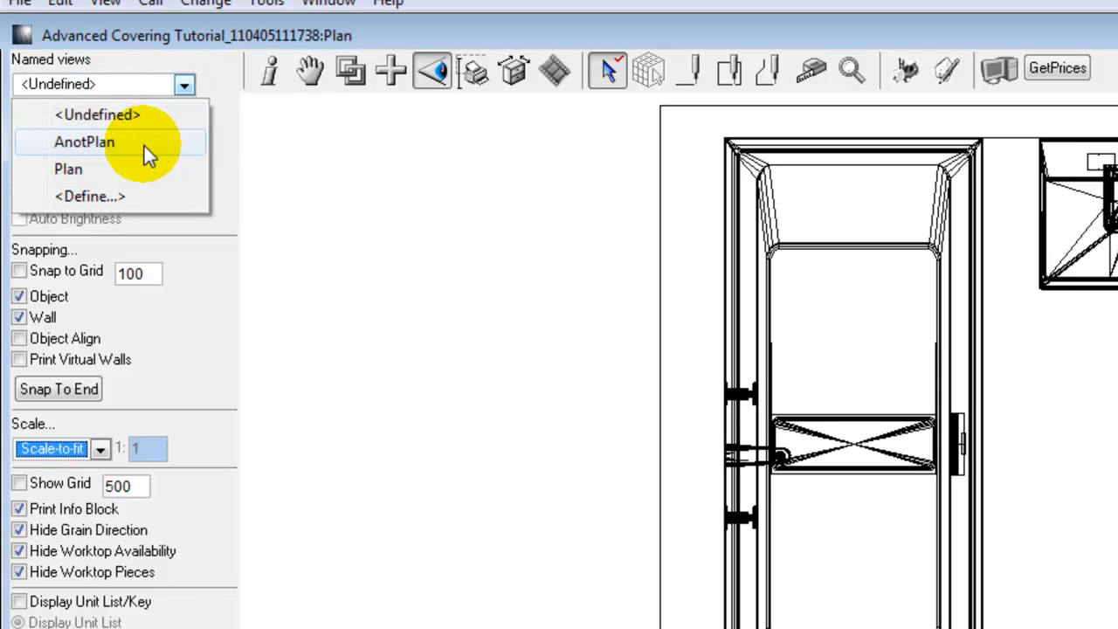
pyautogui.moveTo(135, 146)
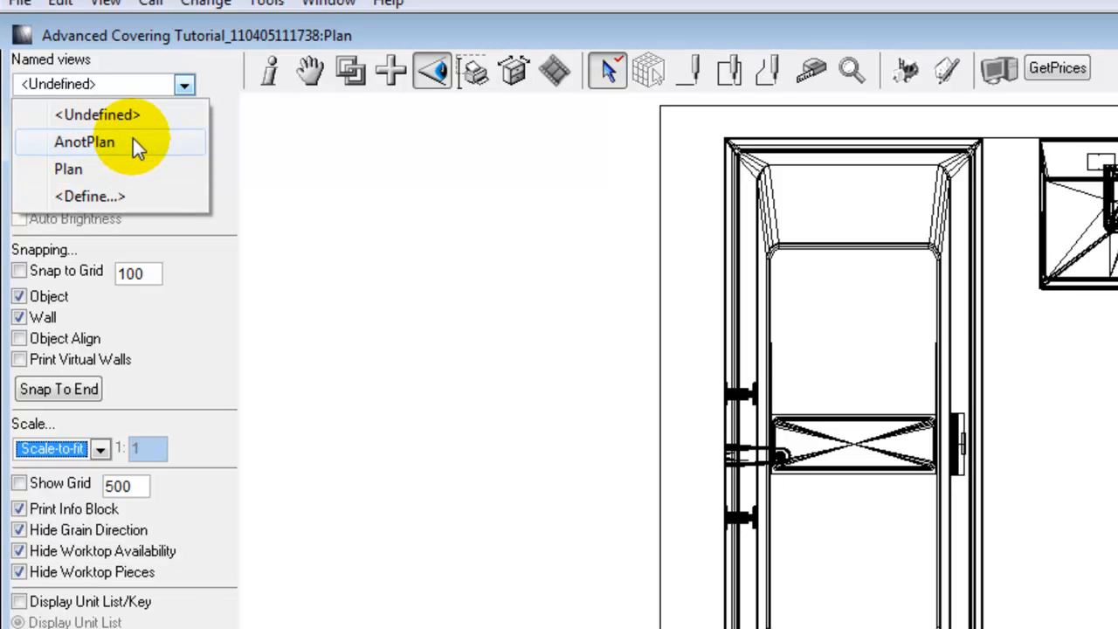
pyautogui.moveTo(123, 171)
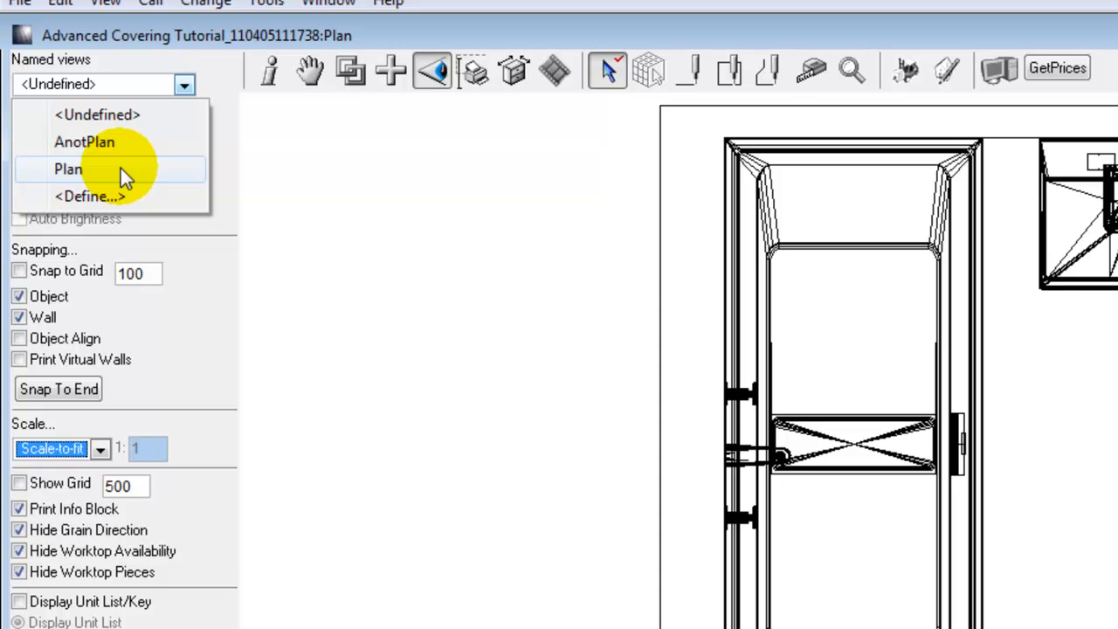
pyautogui.moveTo(433, 71)
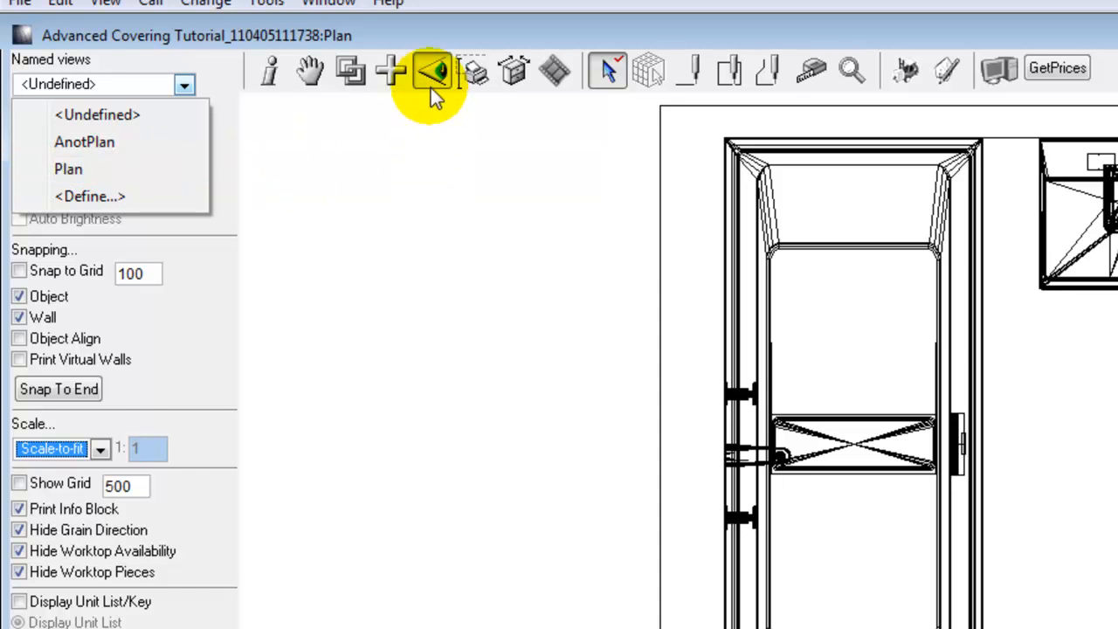
# Pick 1:20 from the left panel's Scale list for the bathroom plan
pyautogui.click(101, 448)
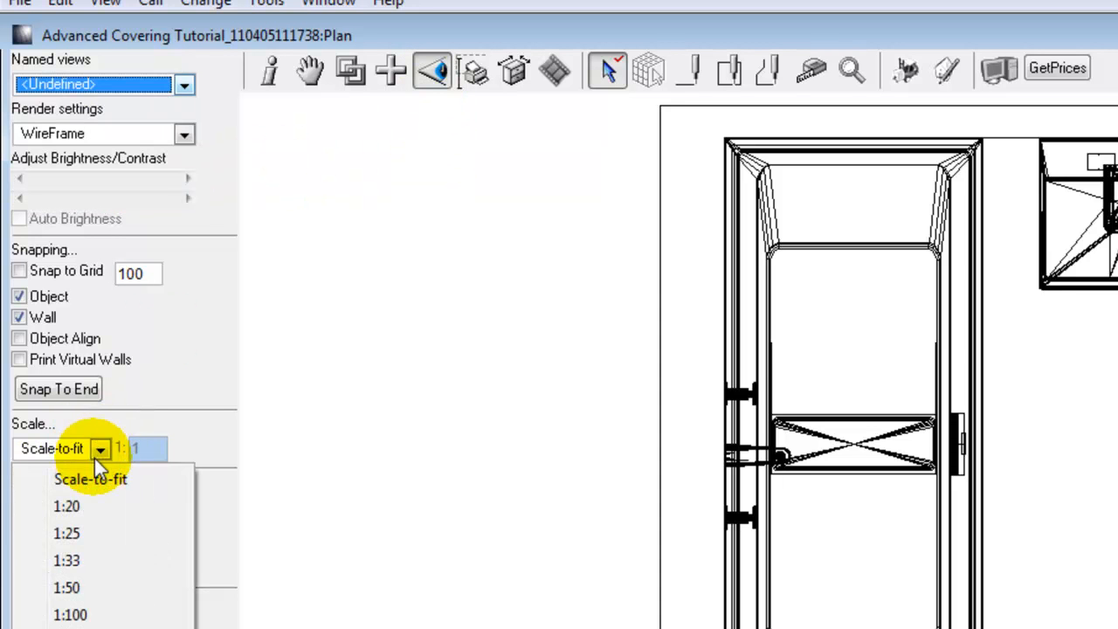
pyautogui.click(67, 506)
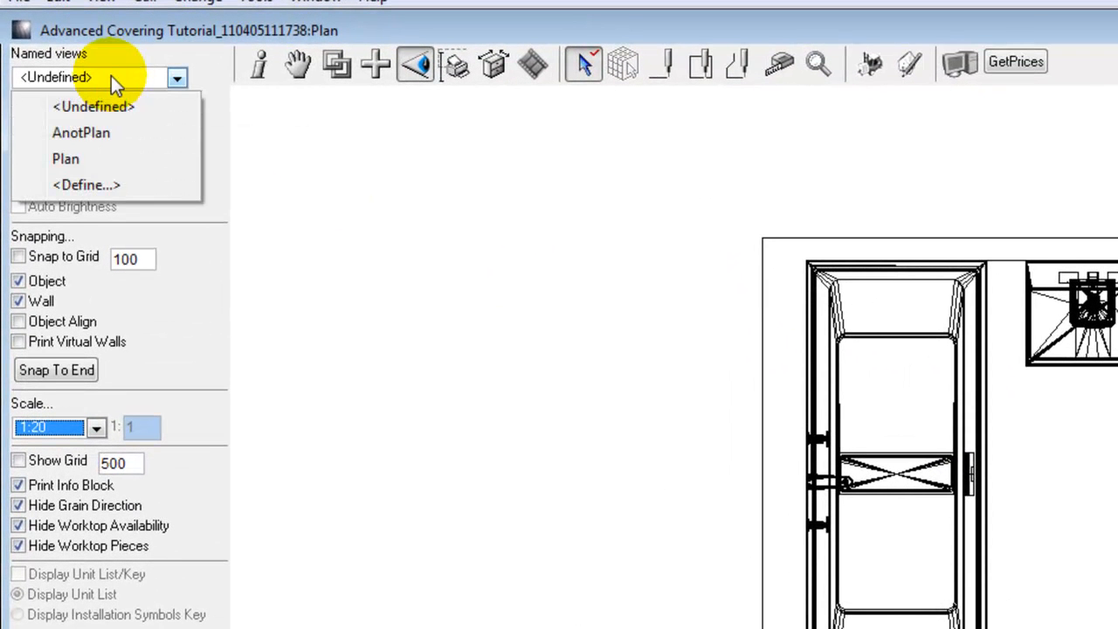
# Define a new named view called 'Scale 1:20 Plan' via <Define...>
pyautogui.click(85, 185)
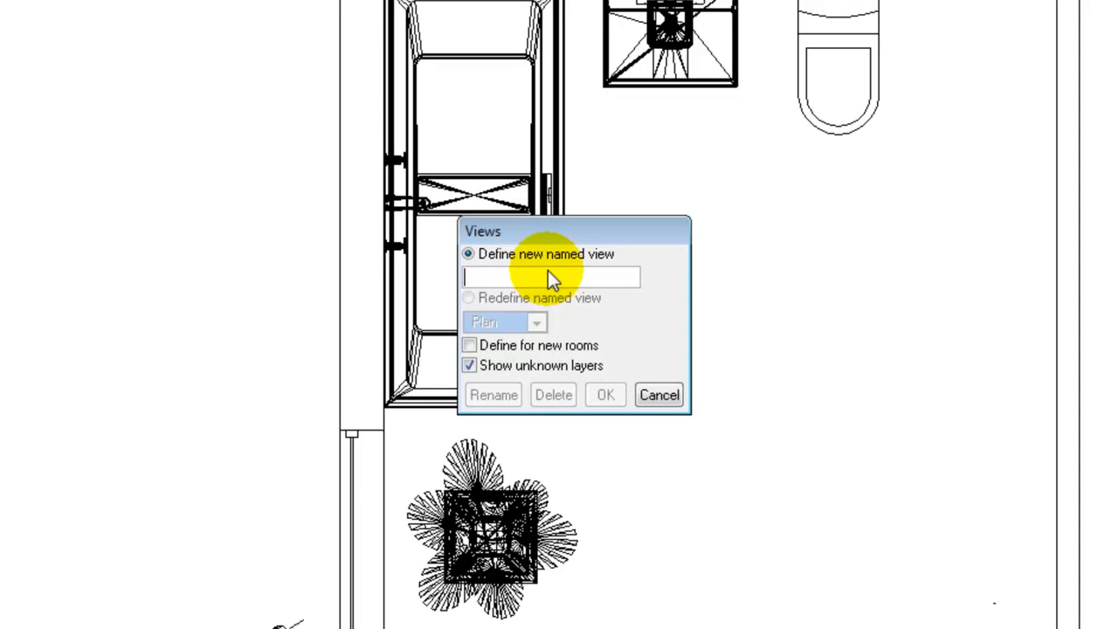
pyautogui.write('Scal')
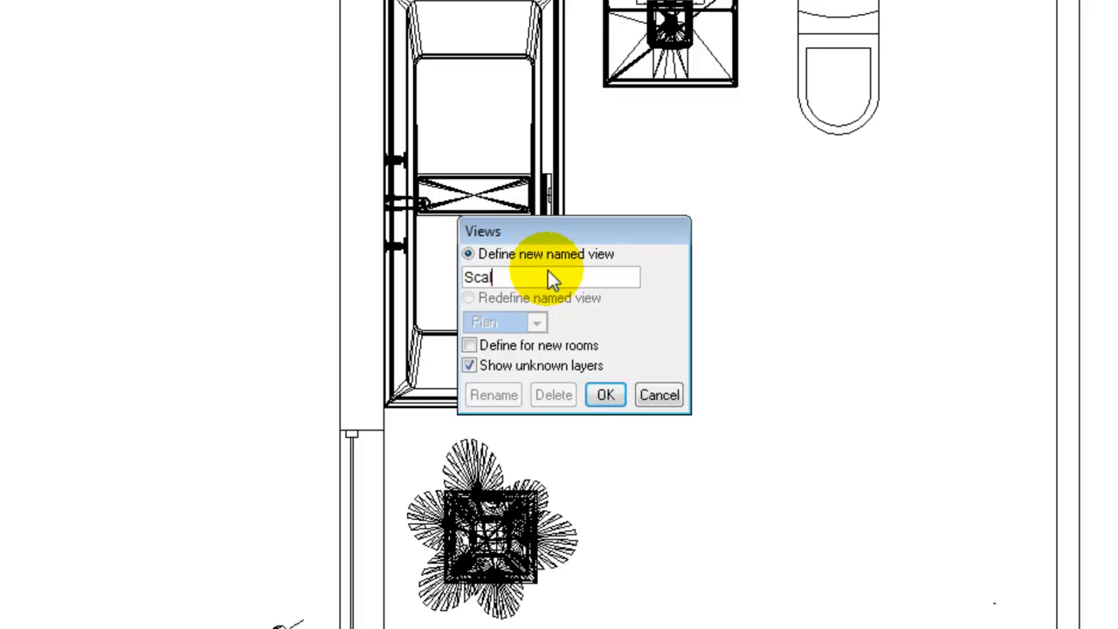
pyautogui.write('e 1')
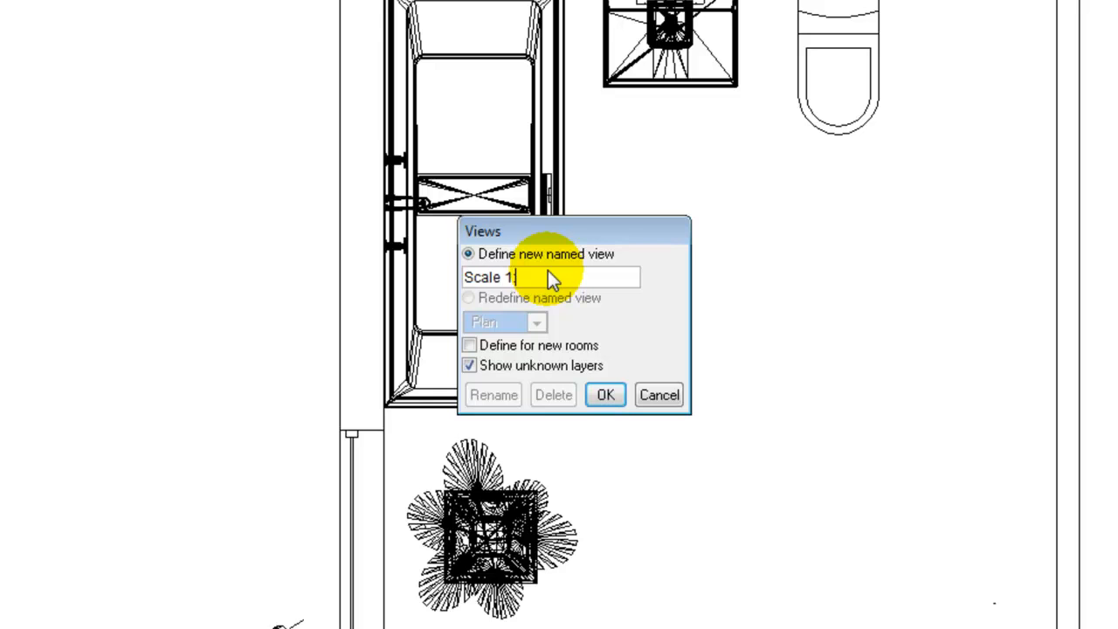
pyautogui.write(':20 Plan')
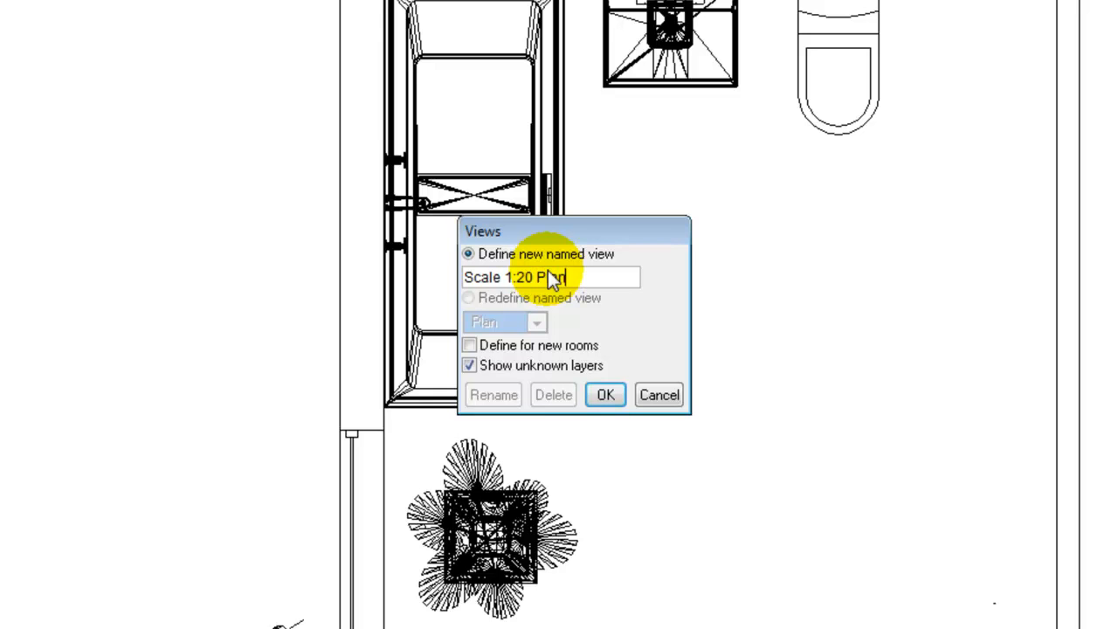
pyautogui.click(606, 395)
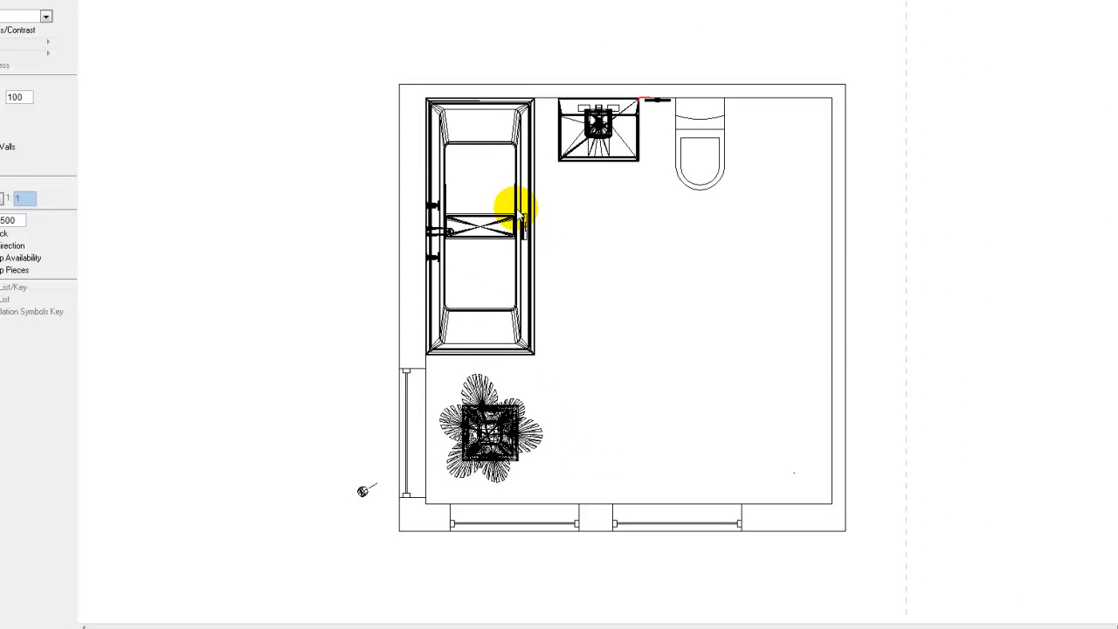
pyautogui.moveTo(410, 188)
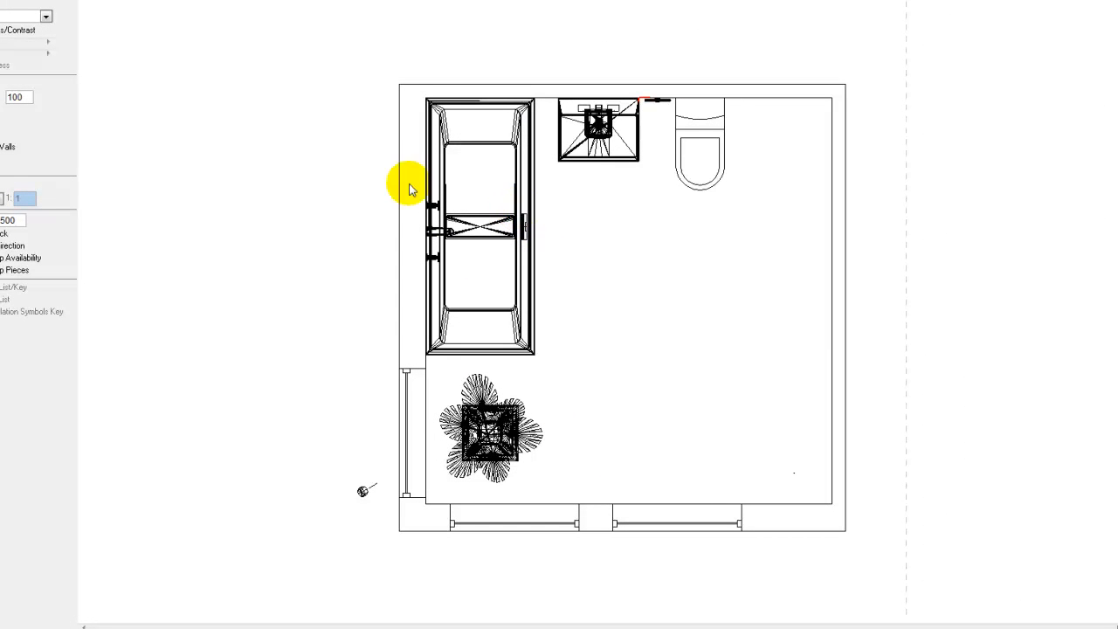
# Switch the bathroom drawing to Elevation from the right-click menu
pyautogui.rightClick(411, 190)
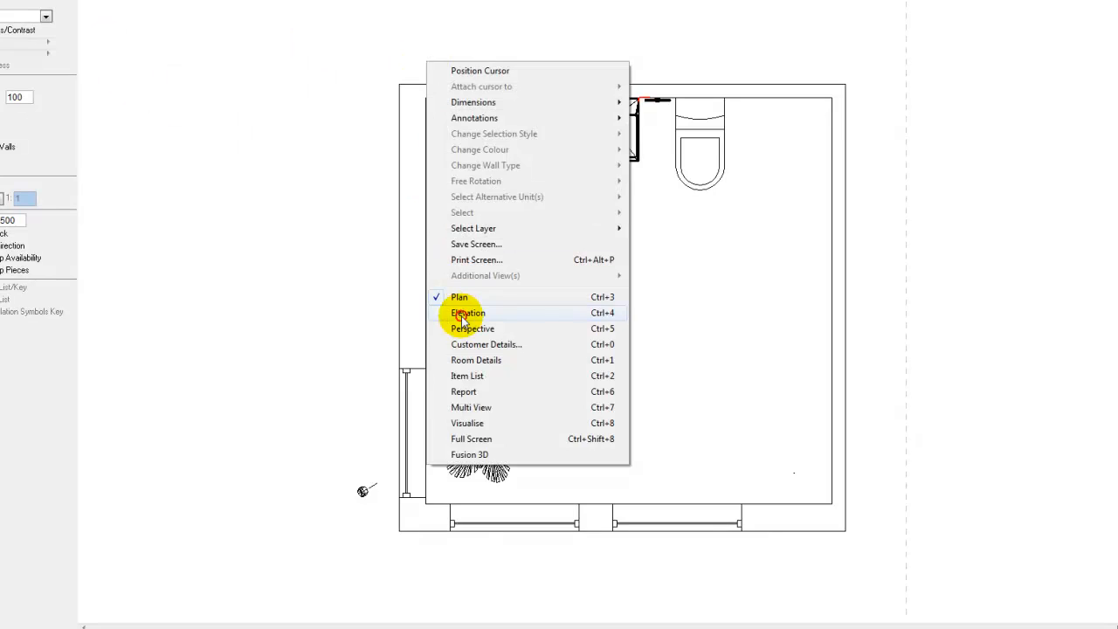
pyautogui.click(468, 313)
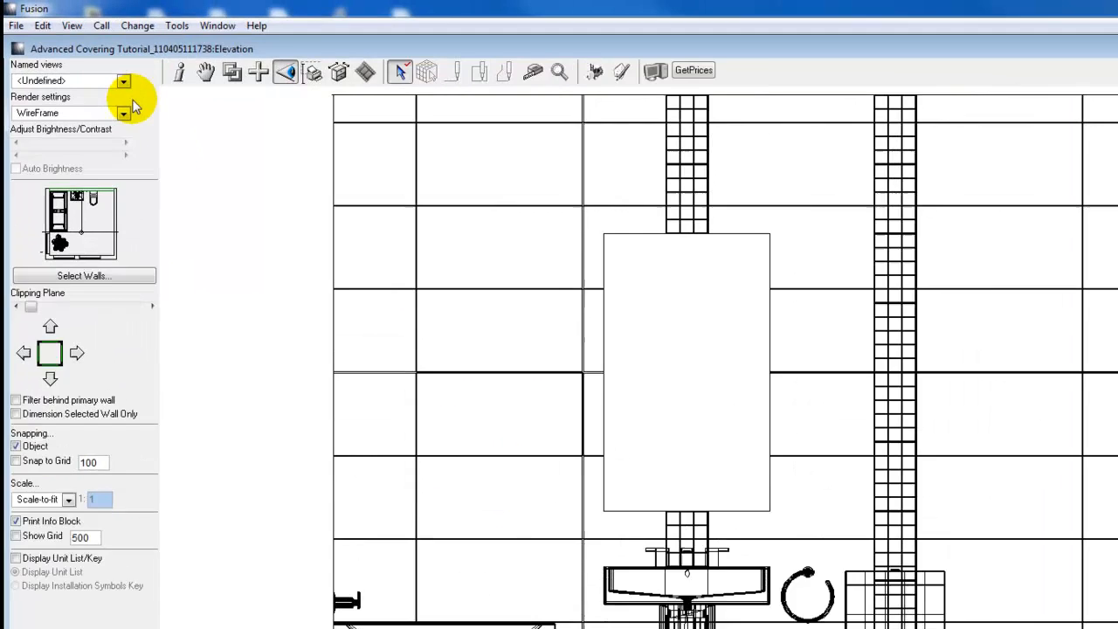
pyautogui.click(122, 80)
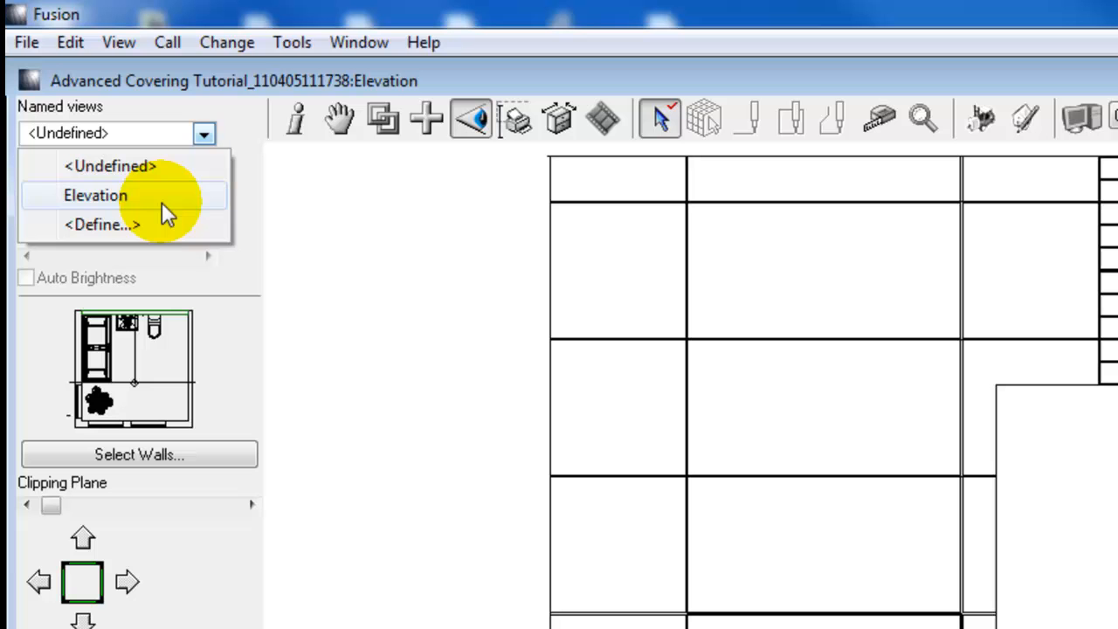
pyautogui.moveTo(144, 225)
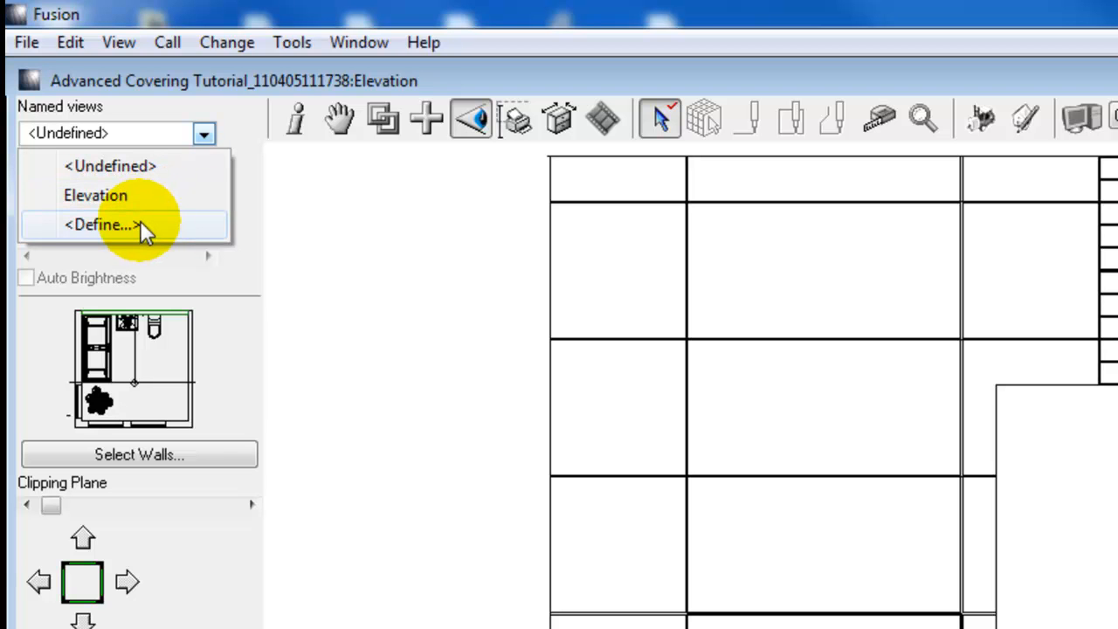
# Save the current wall elevation as the named view 'Elevation A'
pyautogui.click(99, 225)
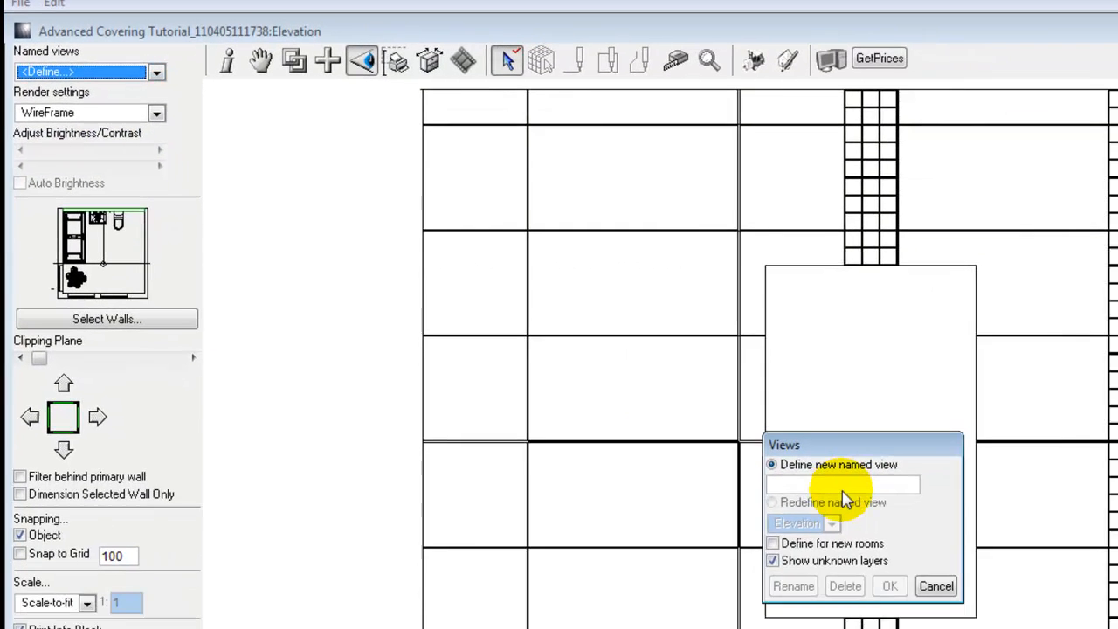
pyautogui.write('Eleva')
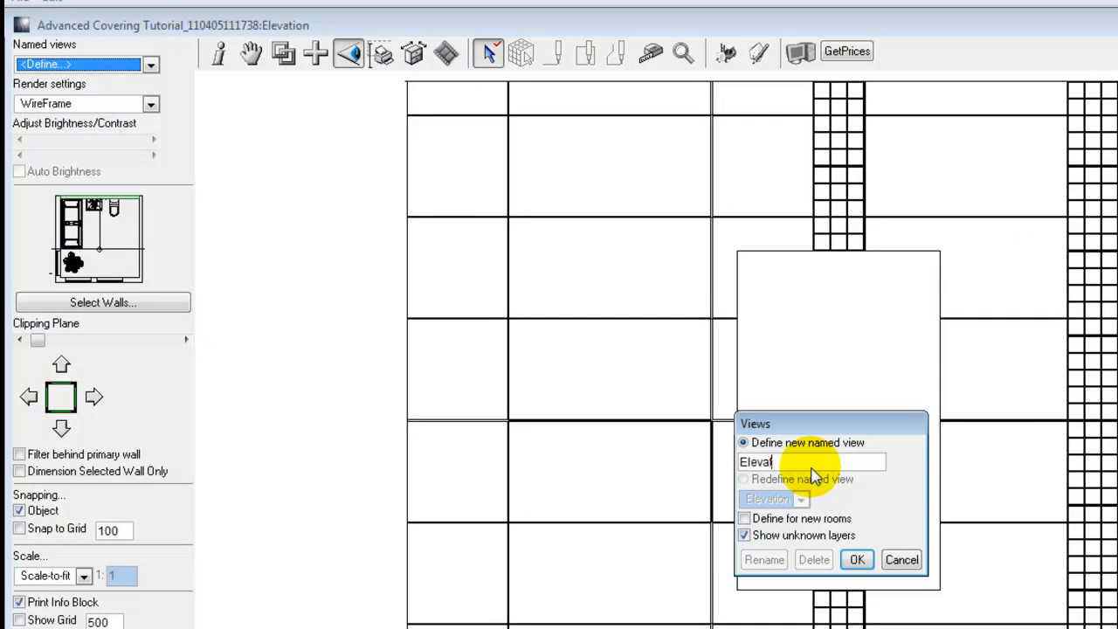
pyautogui.write('tion A')
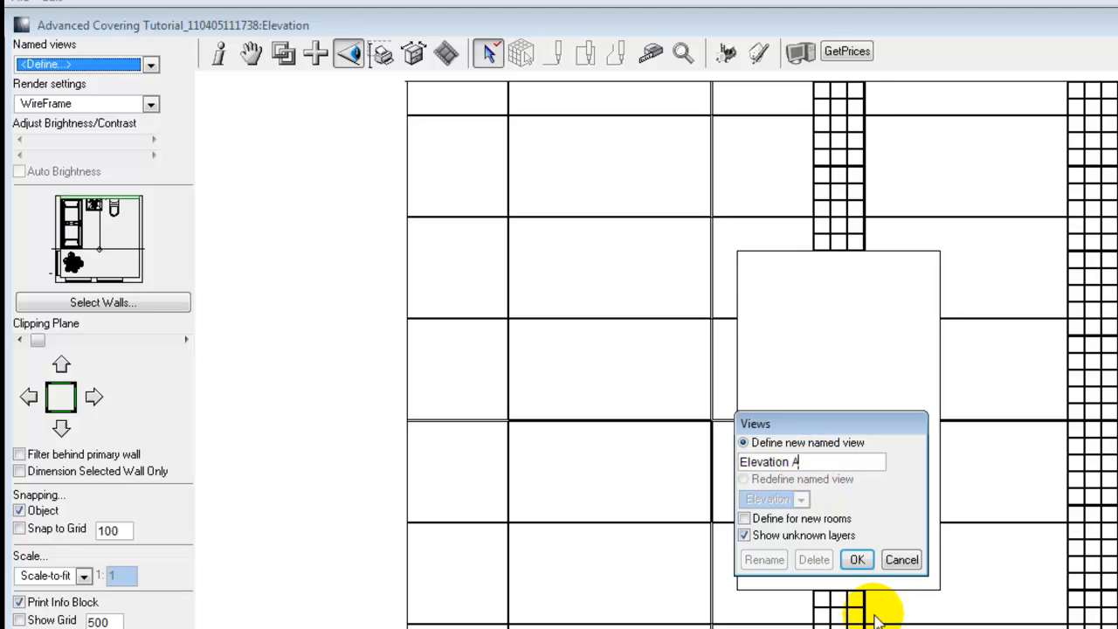
pyautogui.click(856, 559)
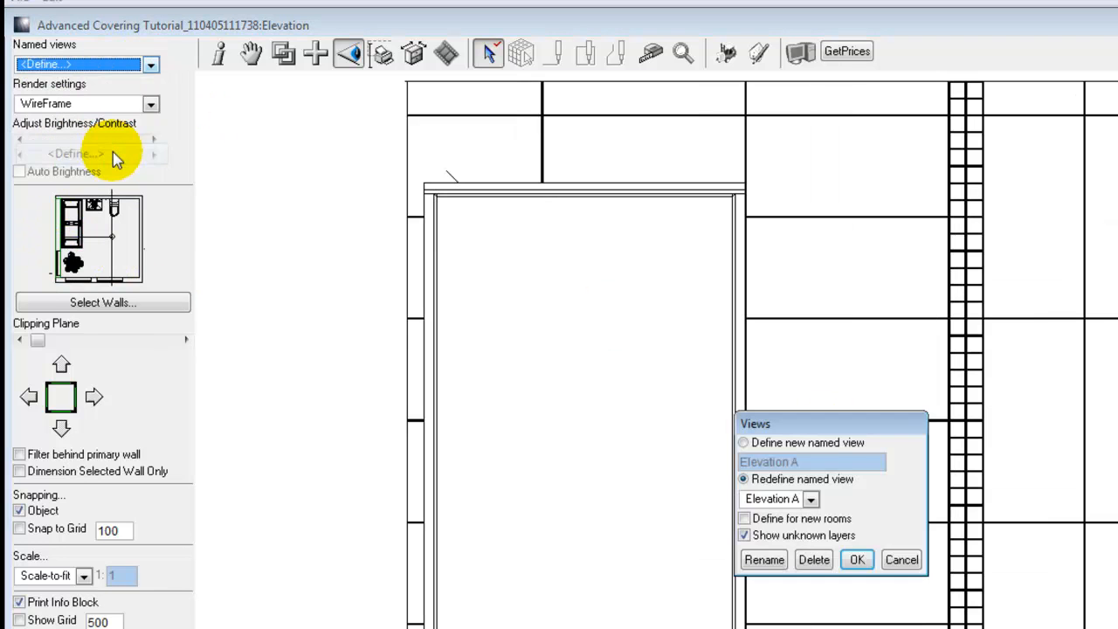
pyautogui.moveTo(887, 498)
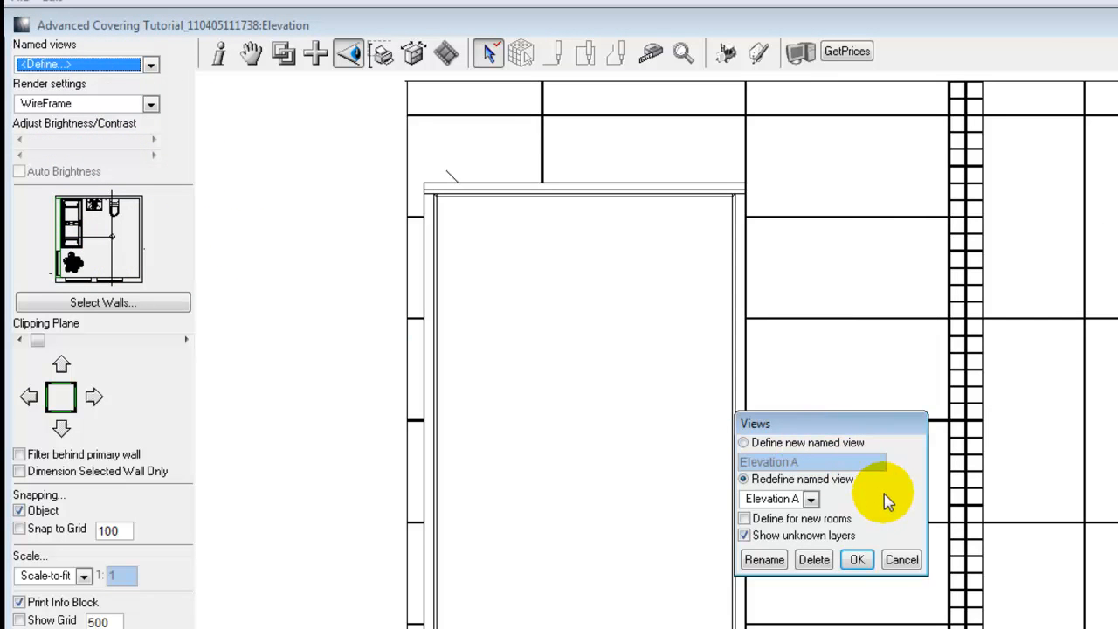
pyautogui.moveTo(852, 487)
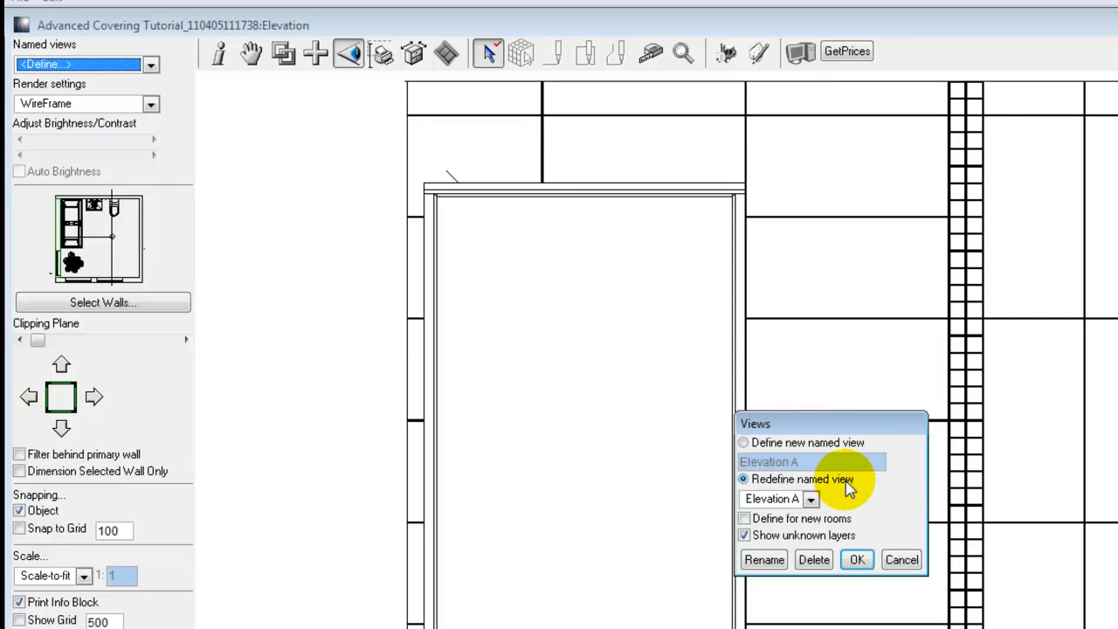
pyautogui.moveTo(803, 476)
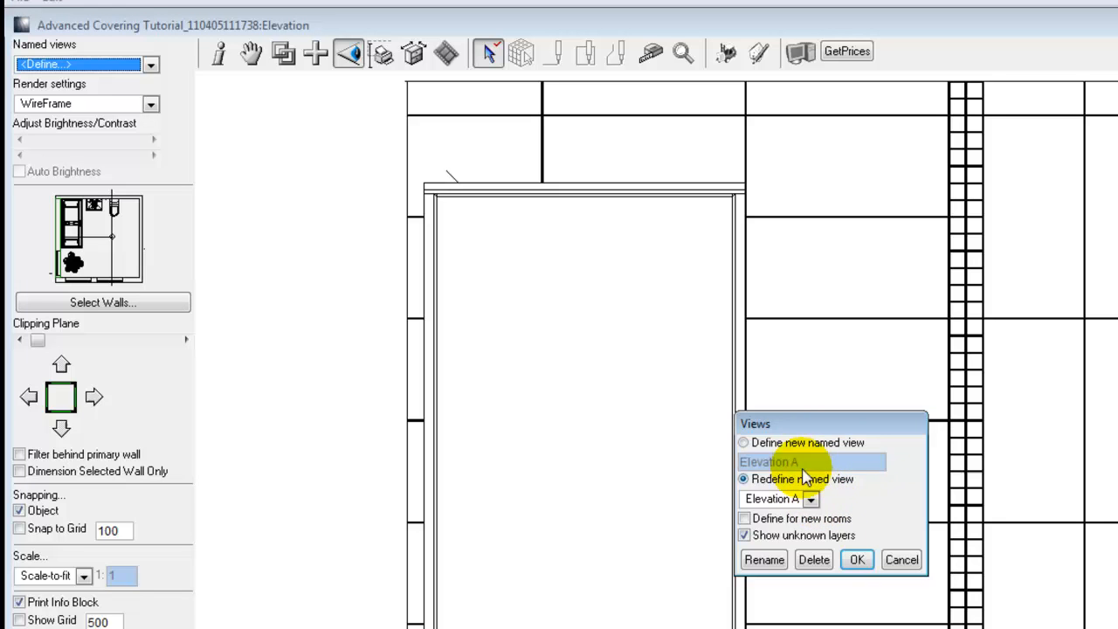
# Enter 'B' in the Views dialog and change to the selected saved elevation
pyautogui.click(744, 442)
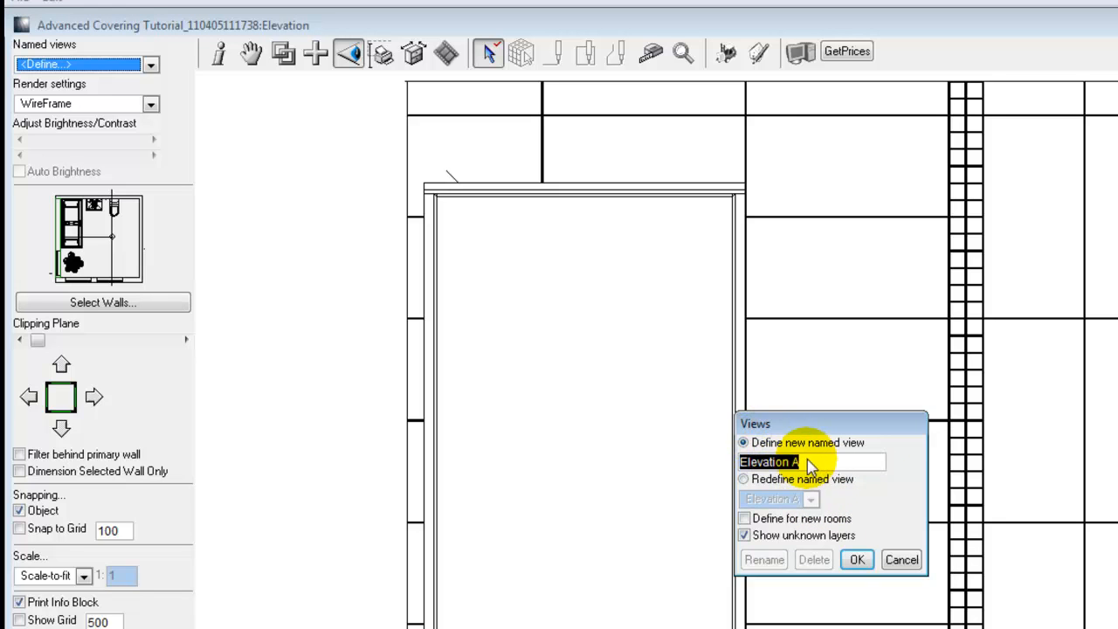
pyautogui.write('B')
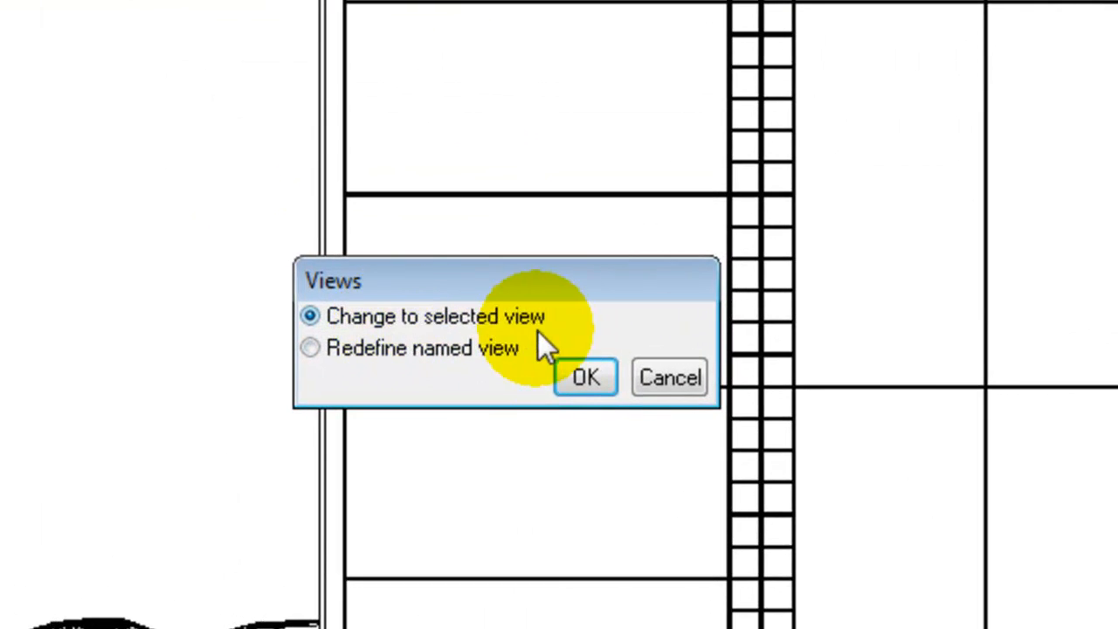
pyautogui.click(585, 377)
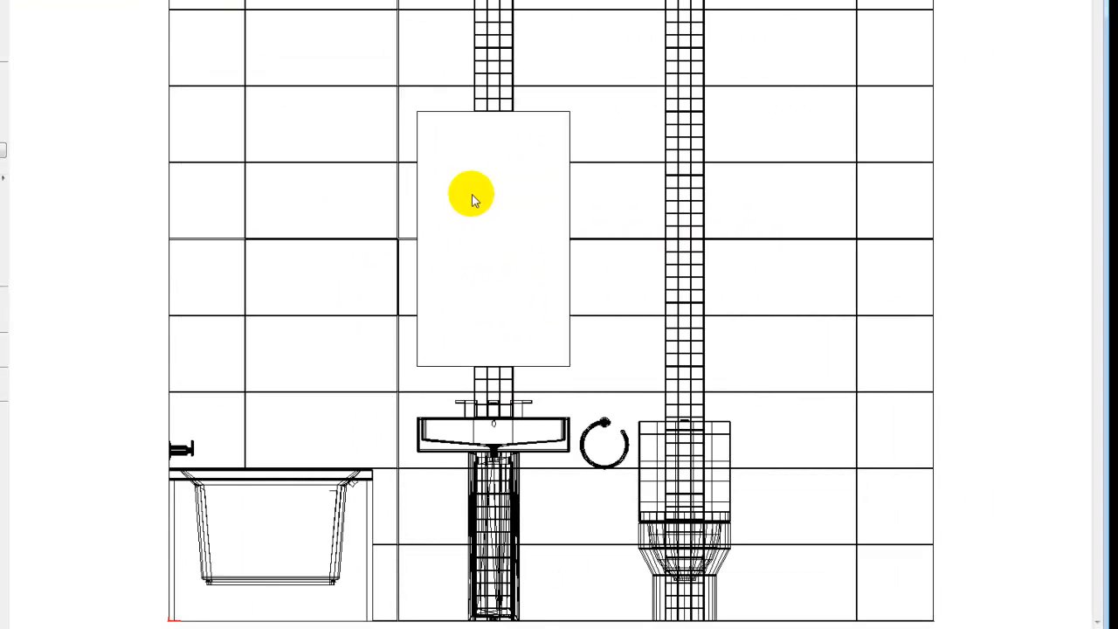
pyautogui.moveTo(434, 166)
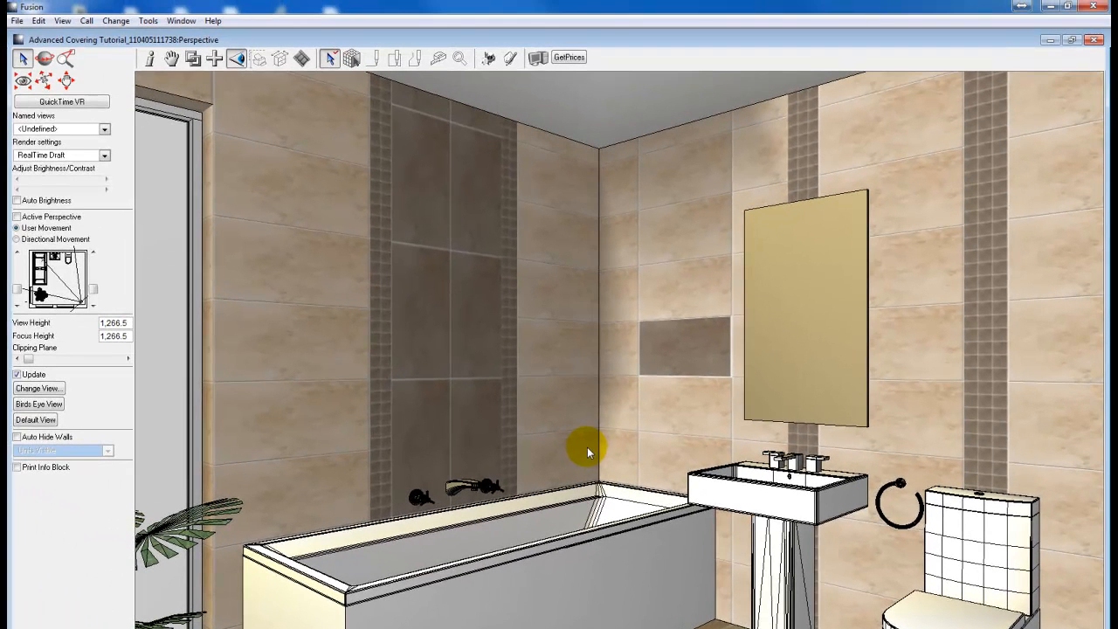
pyautogui.moveTo(776, 415)
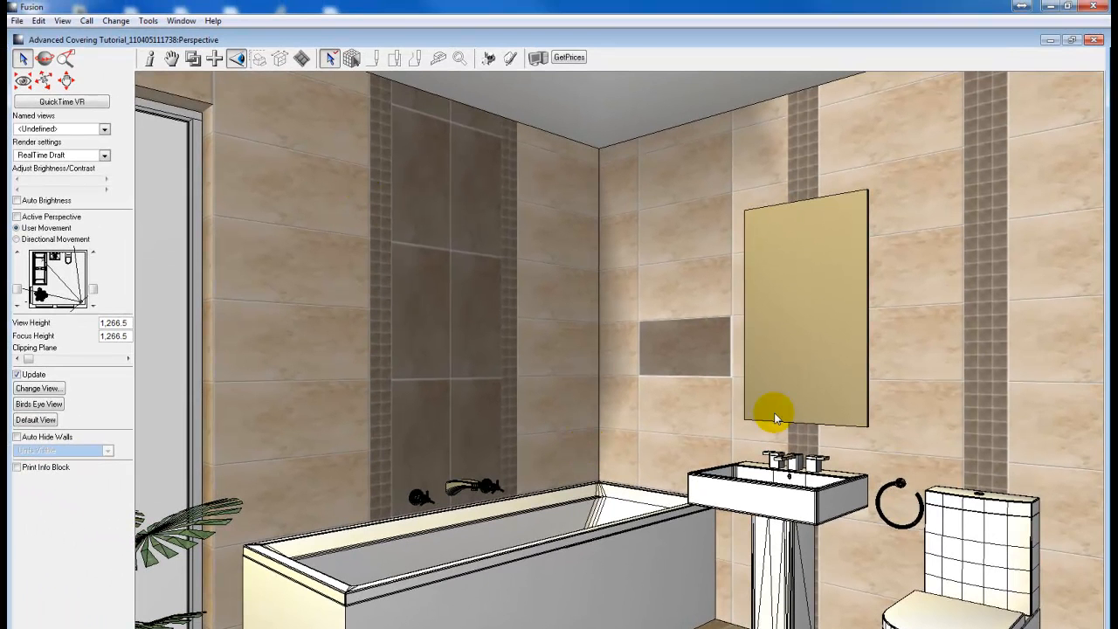
pyautogui.moveTo(104, 133)
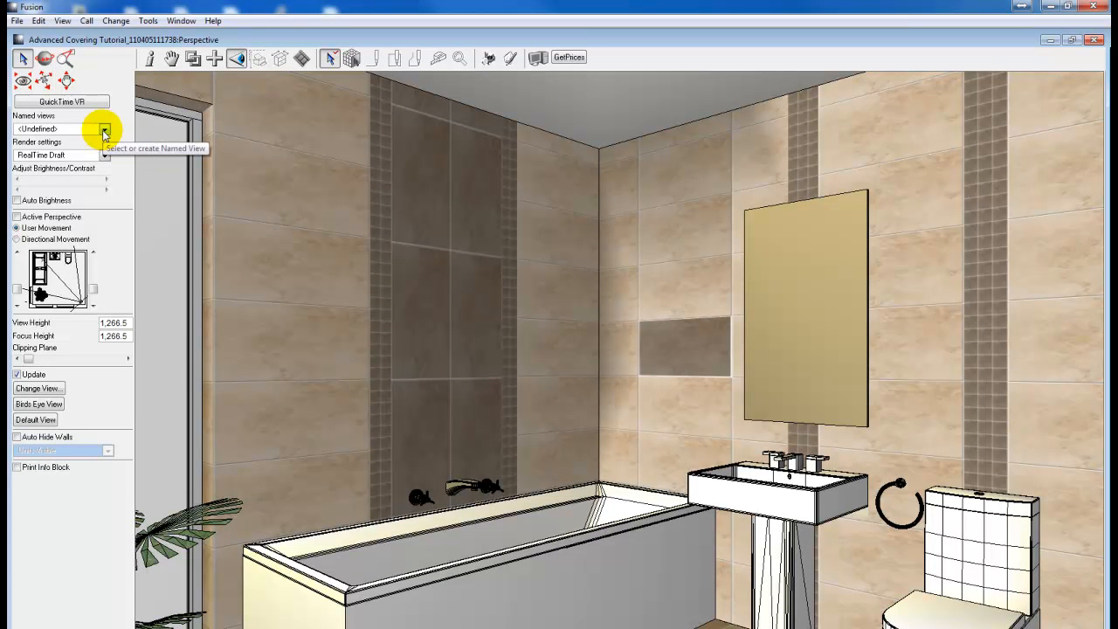
# Save the basin and mirror perspective as the named view 'Pers 1'
pyautogui.click(104, 129)
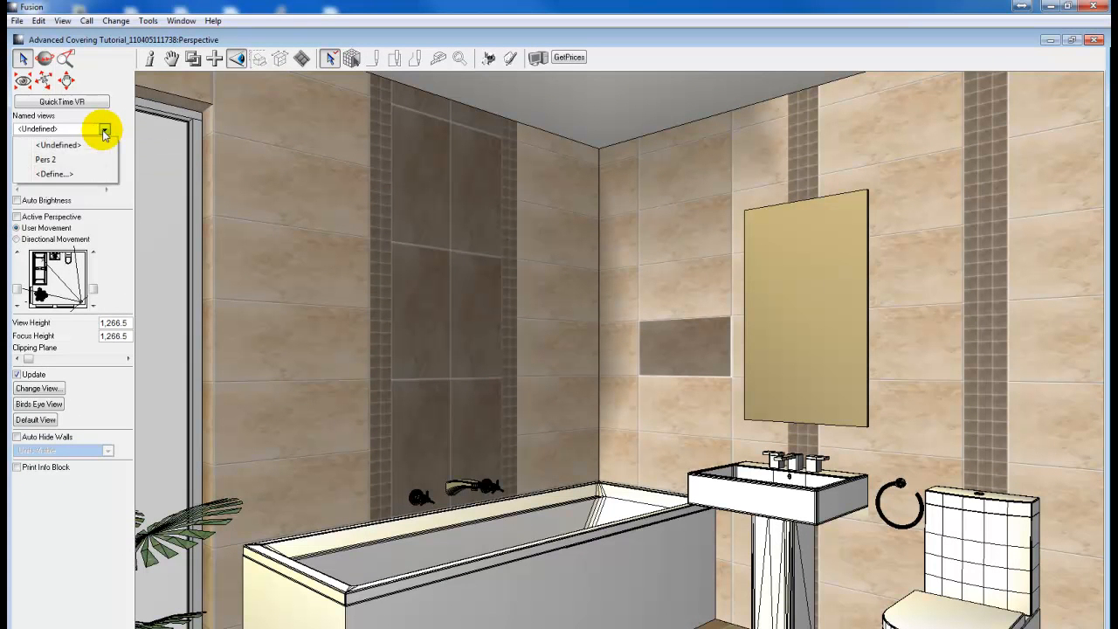
pyautogui.click(54, 174)
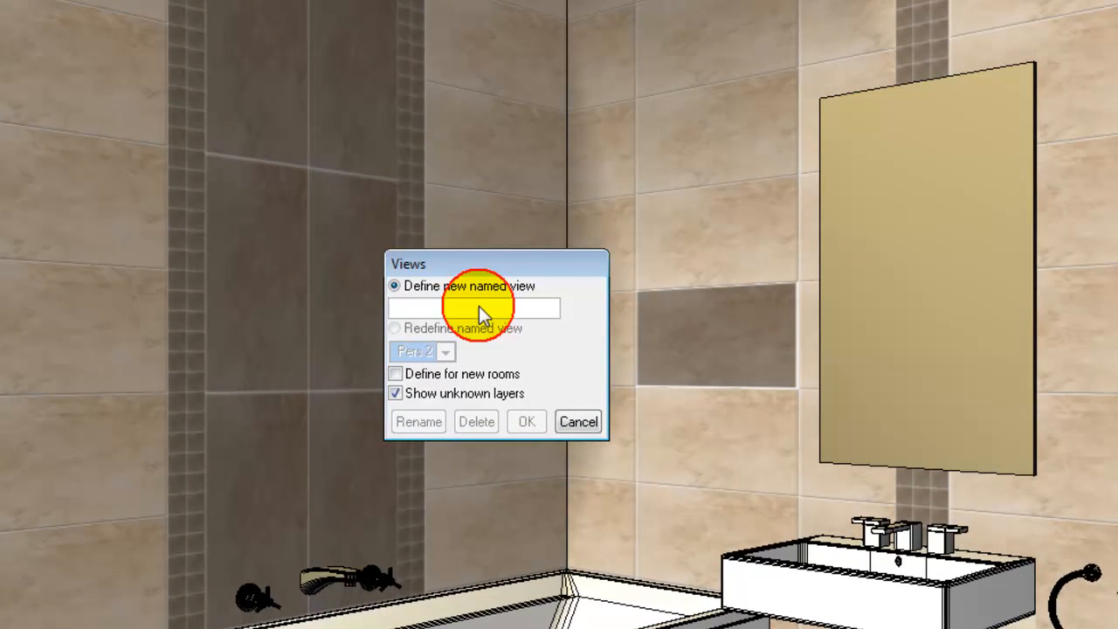
pyautogui.write('Per')
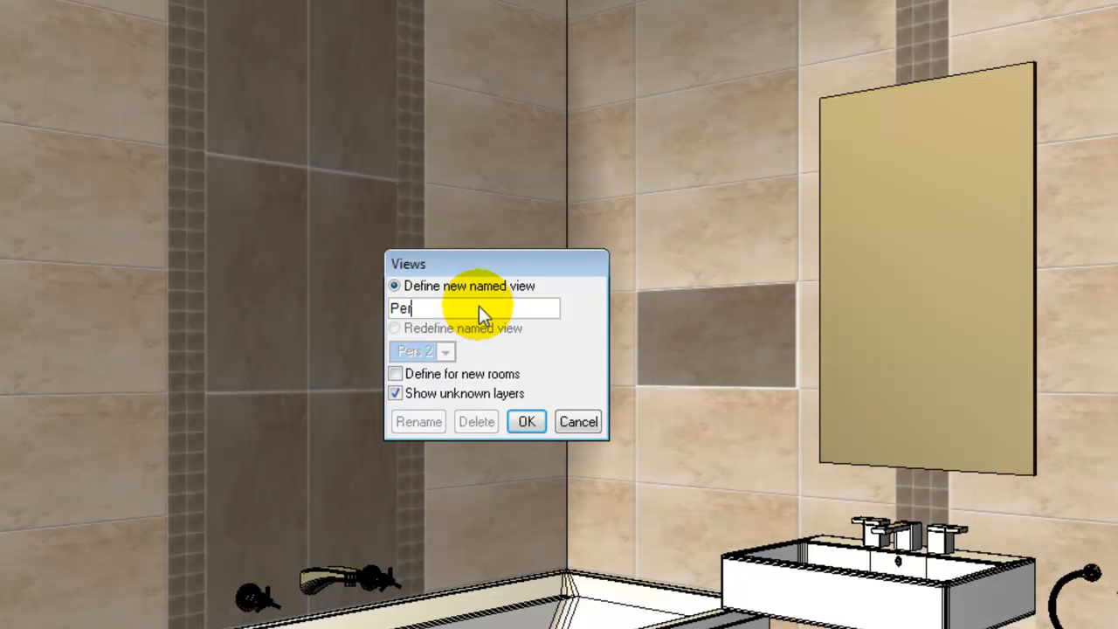
pyautogui.write('s 1')
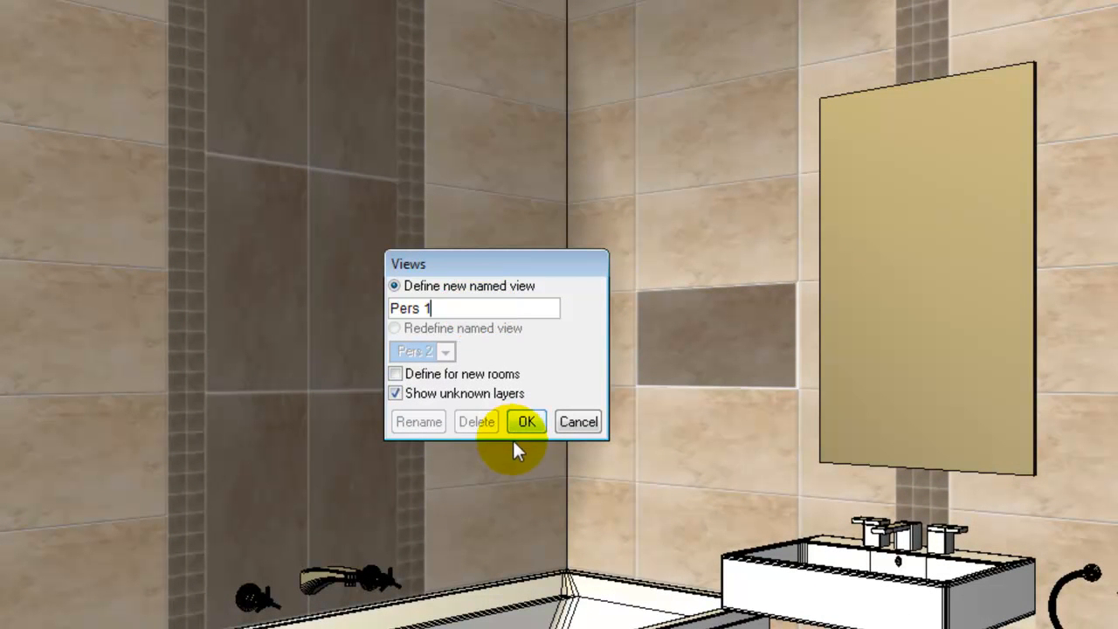
pyautogui.click(526, 421)
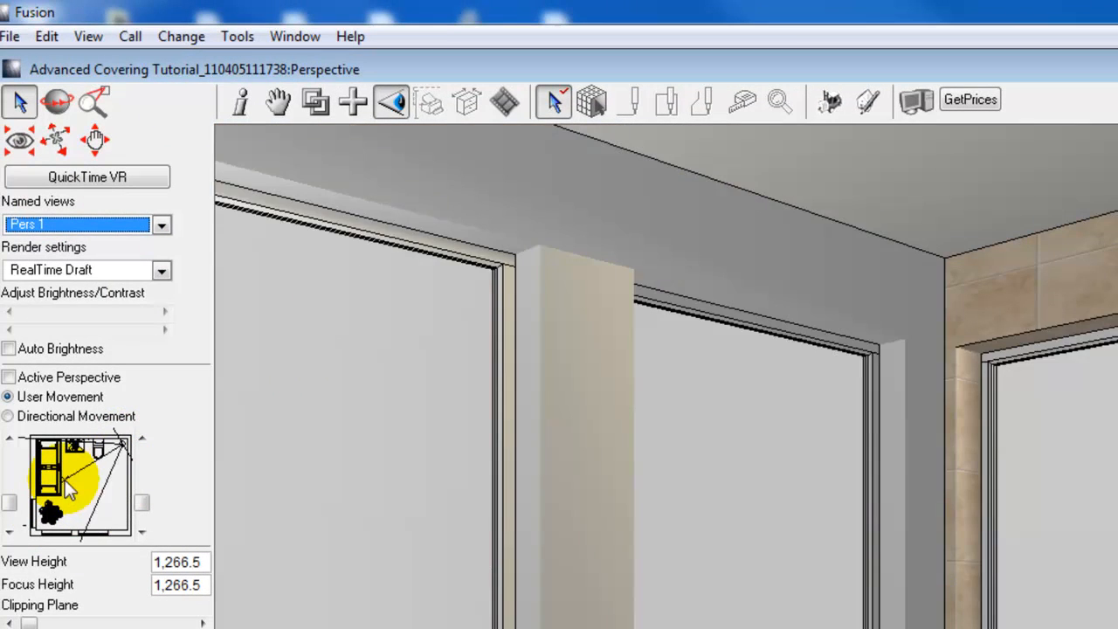
# Reposition the camera in the plan thumbnail and redefine 'Pers 2' with it
pyautogui.click(162, 224)
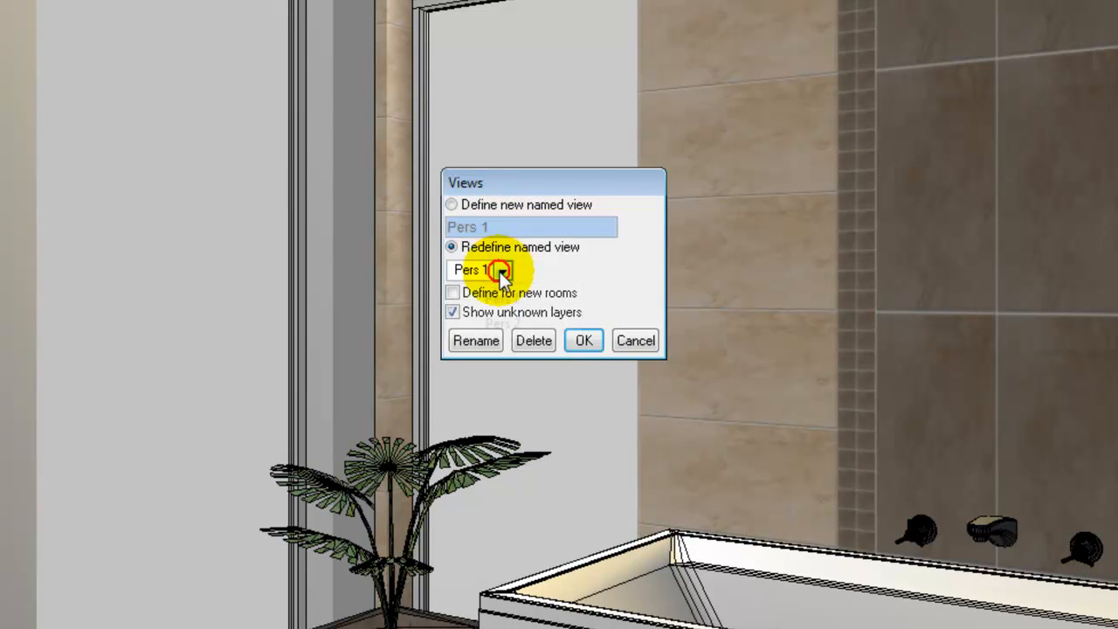
pyautogui.click(502, 269)
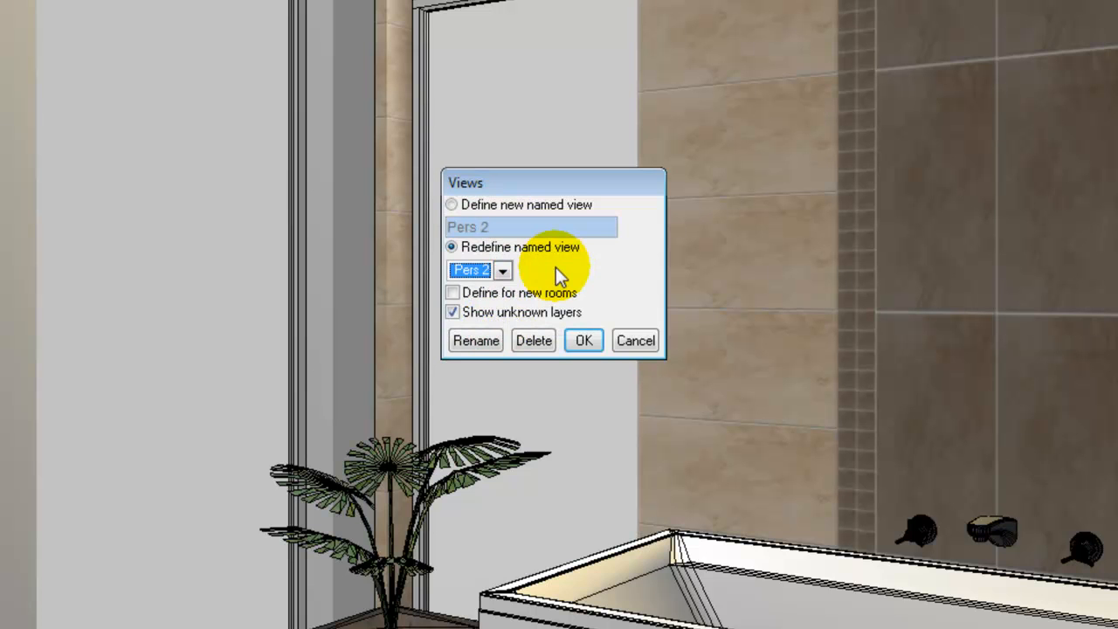
pyautogui.click(583, 341)
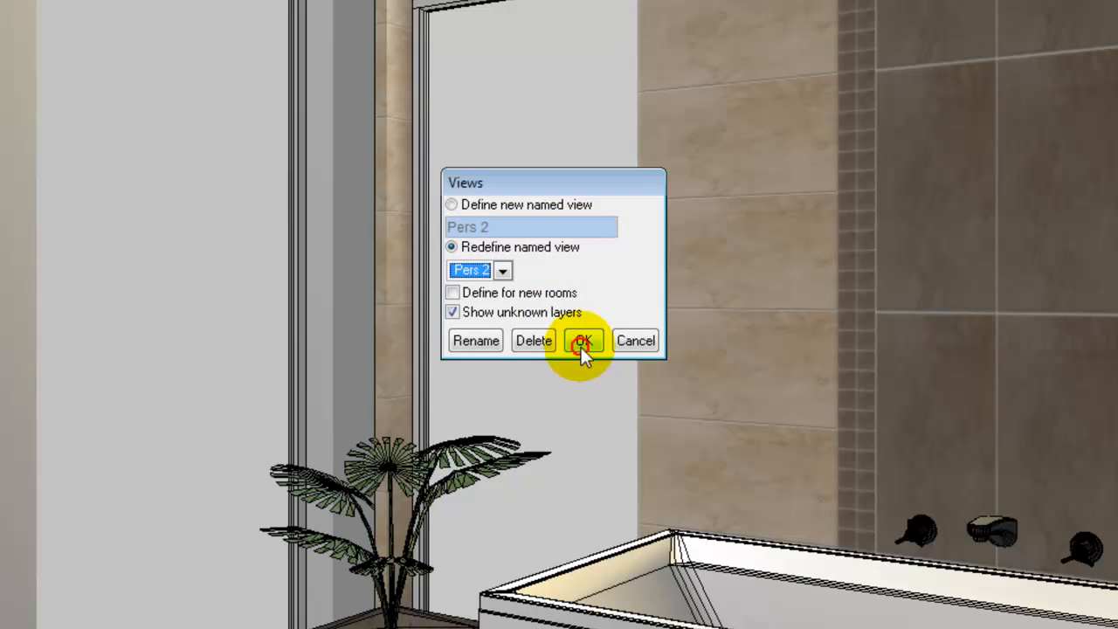
pyautogui.click(583, 340)
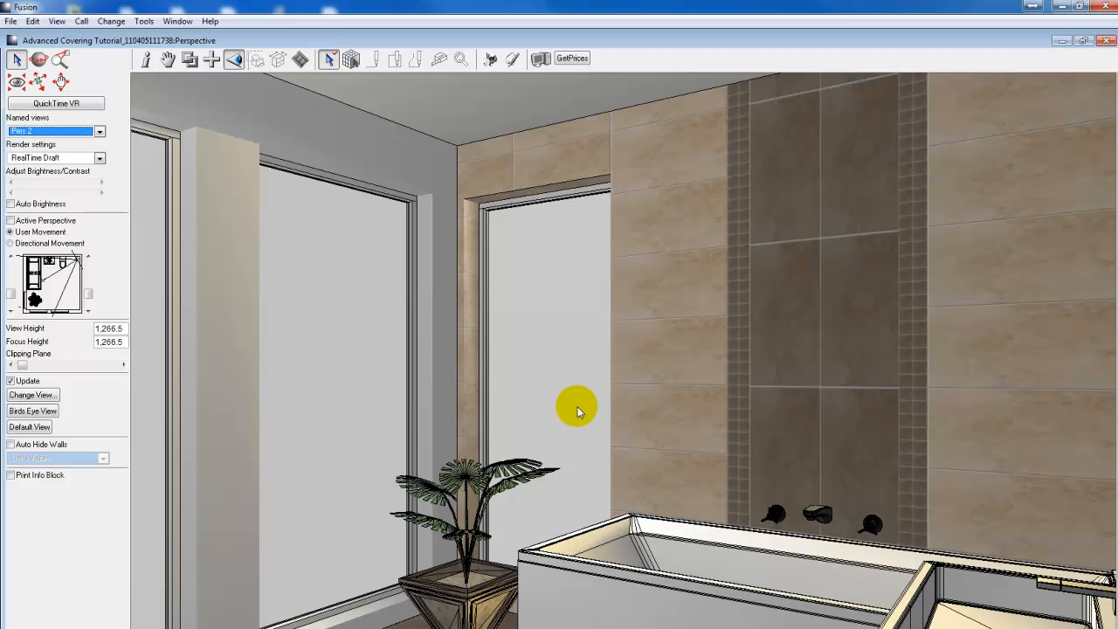
pyautogui.moveTo(18, 58)
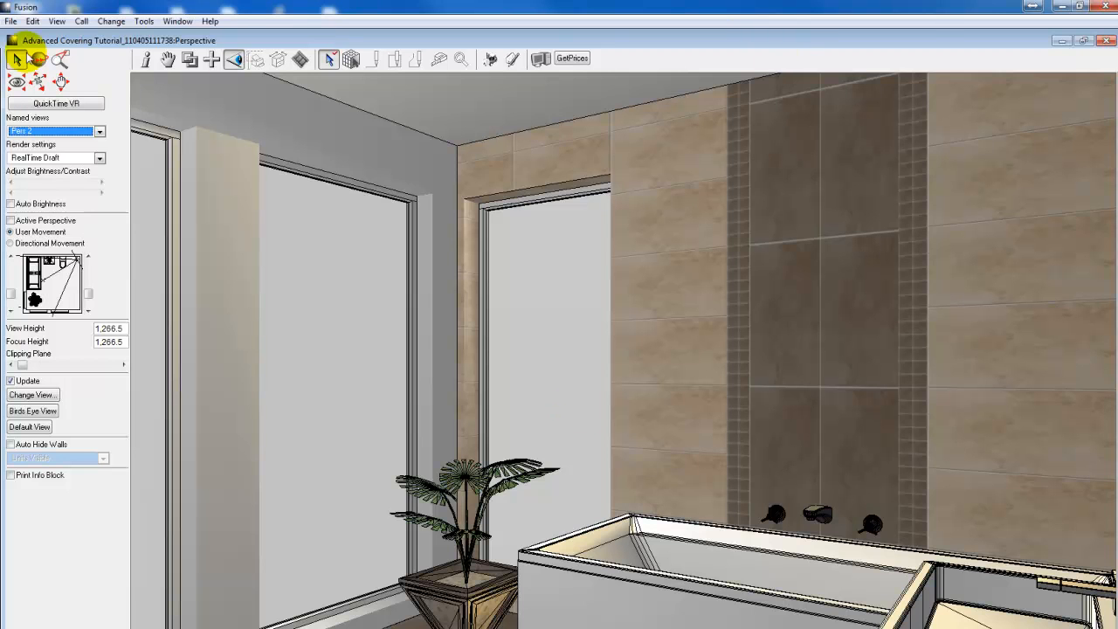
pyautogui.moveTo(751, 59)
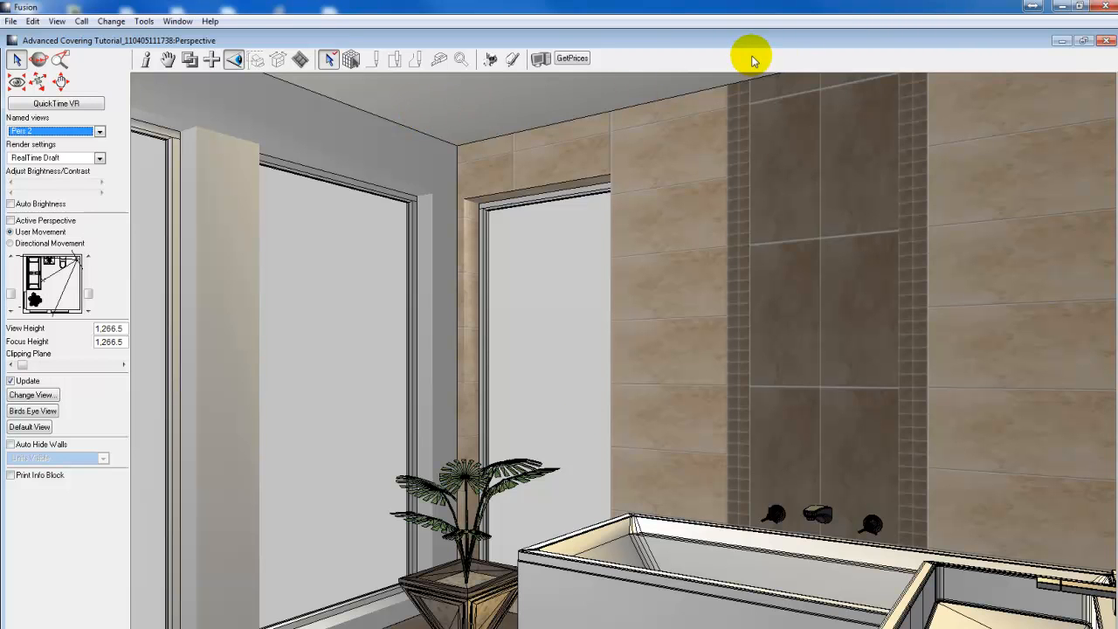
# Recall 'Scale 1:20 Plan' from the right-click Named Views menu in full screen
pyautogui.rightClick(628, 166)
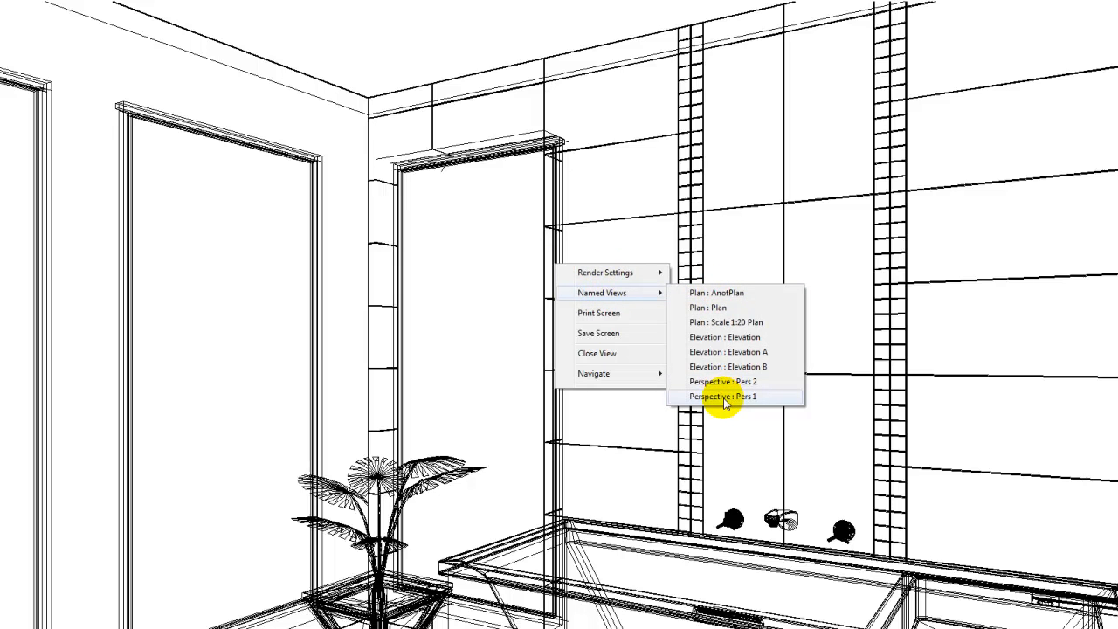
pyautogui.moveTo(732, 322)
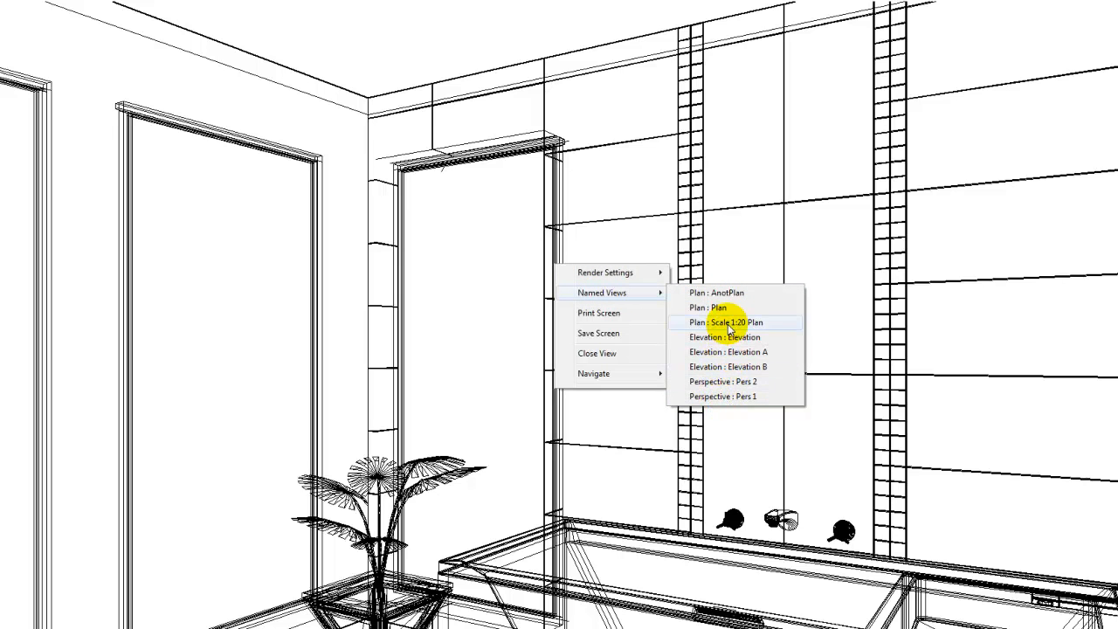
pyautogui.click(731, 322)
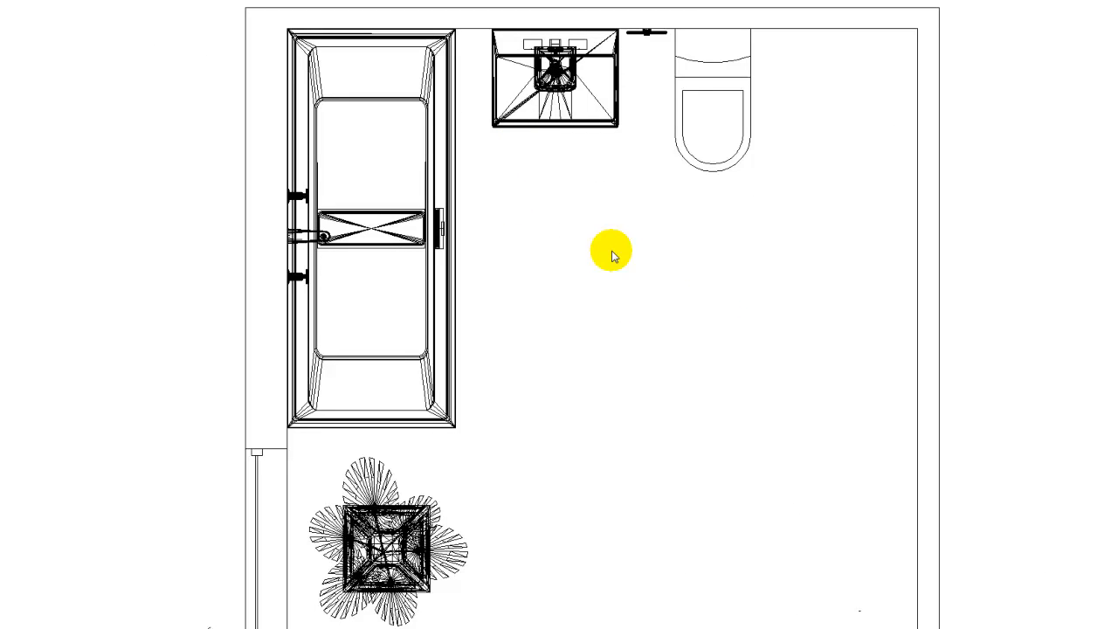
# Switch the presentation to the 'Perspective : Pers 1' named view
pyautogui.rightClick(612, 249)
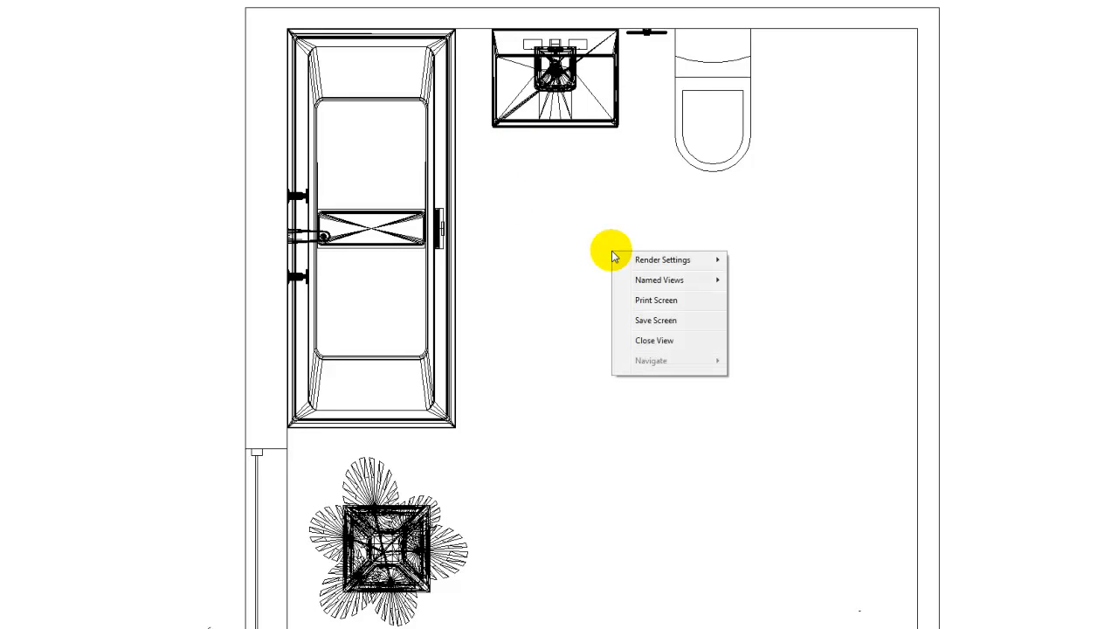
pyautogui.click(659, 279)
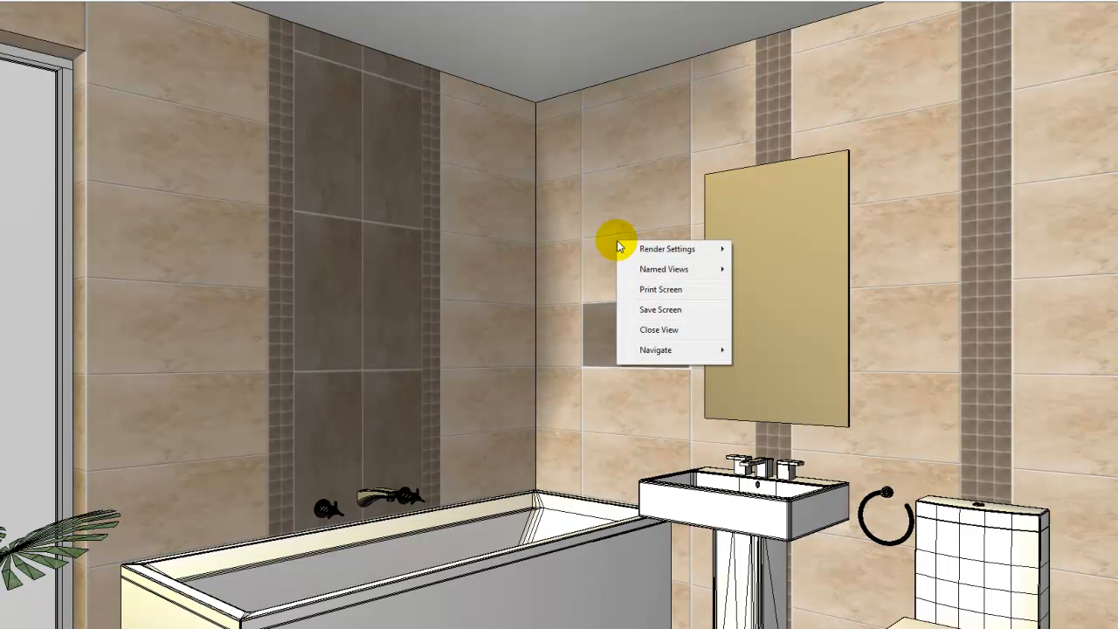
pyautogui.click(668, 249)
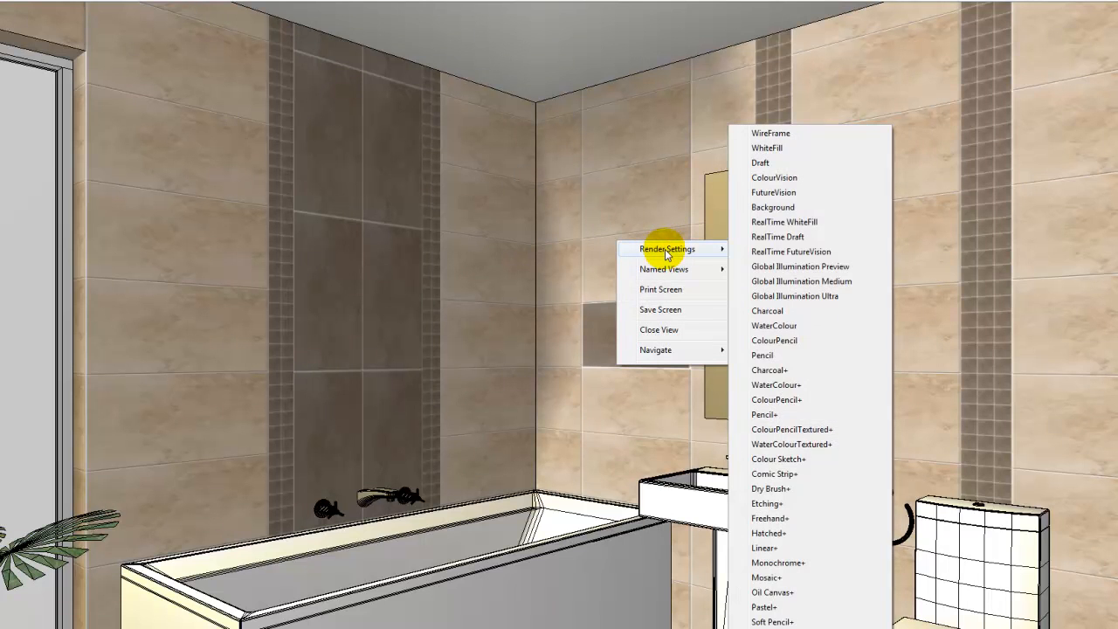
pyautogui.moveTo(773, 177)
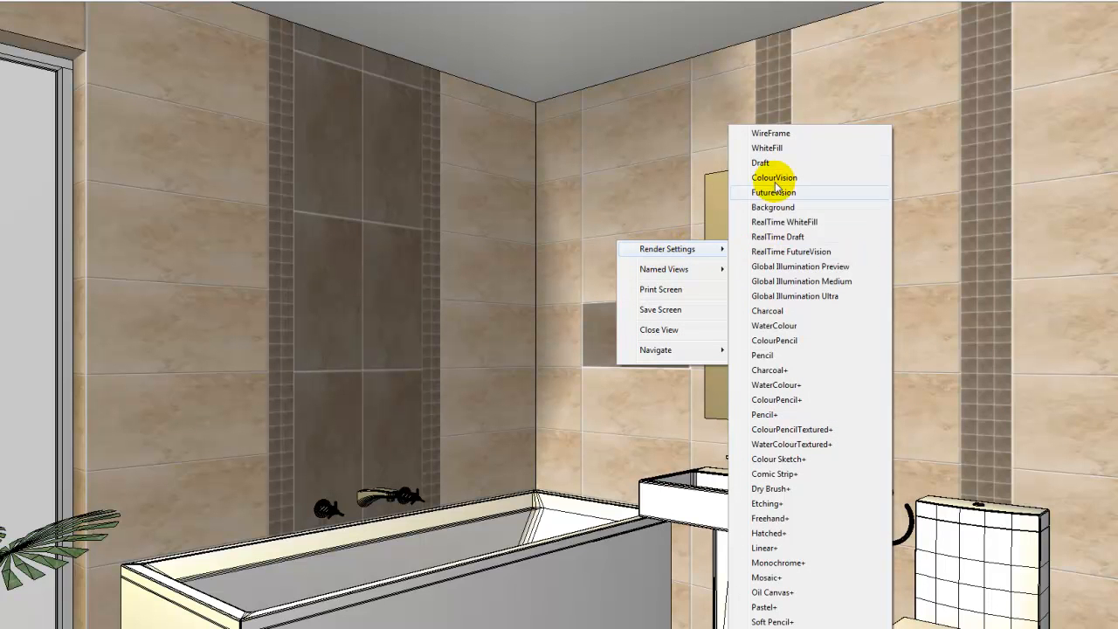
pyautogui.click(773, 192)
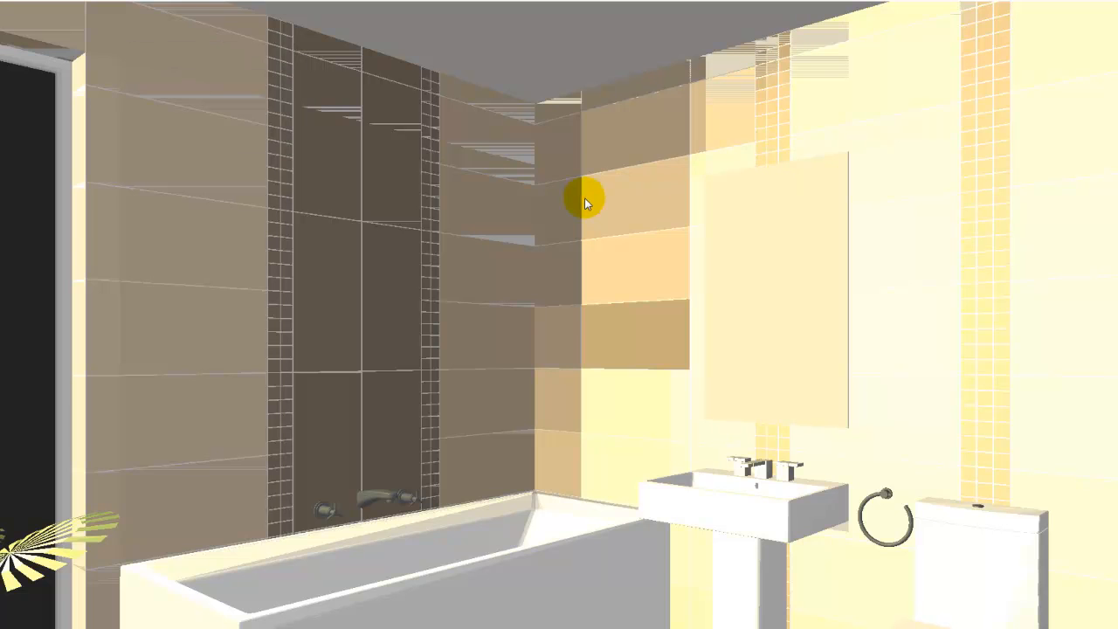
pyautogui.rightClick(585, 201)
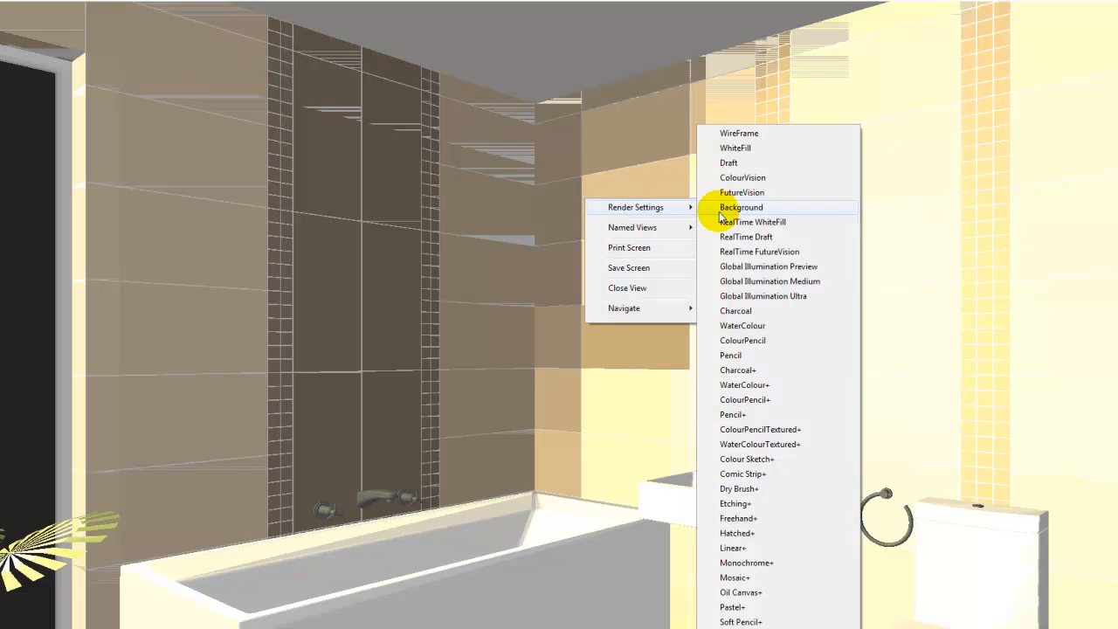
pyautogui.moveTo(747, 140)
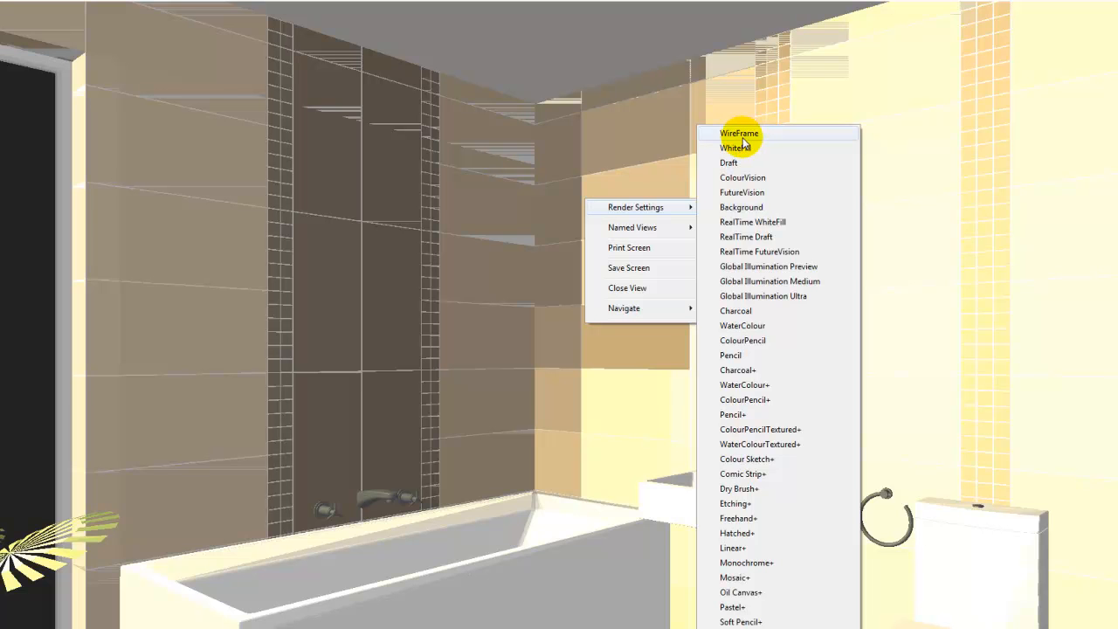
pyautogui.moveTo(804, 207)
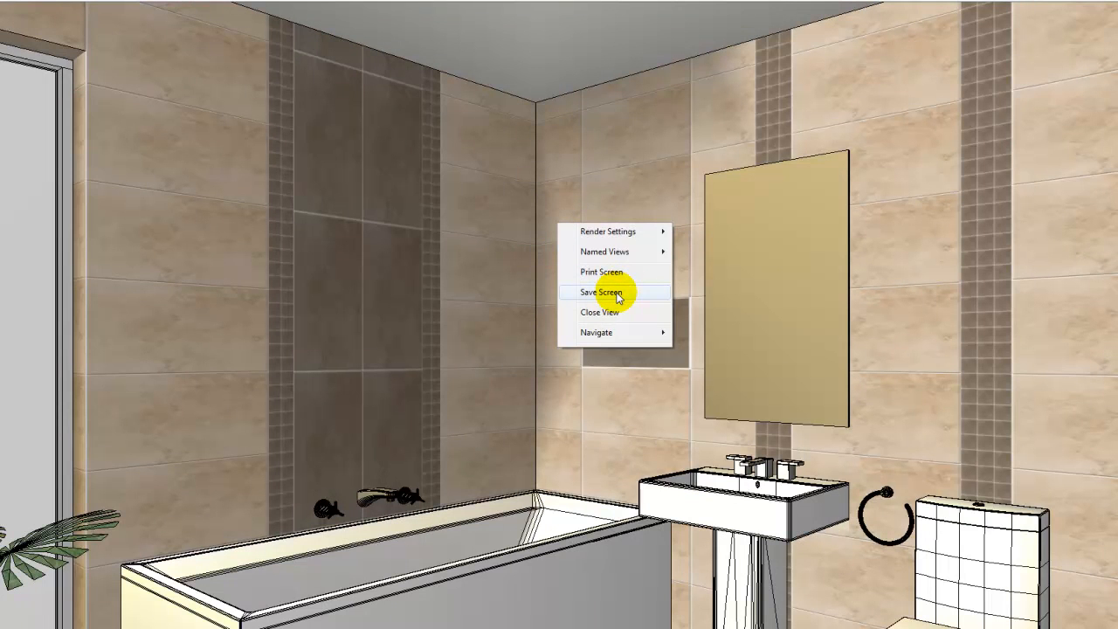
# Save screen images of the basin perspective and the Pers 2 doorway-and-plant perspective
pyautogui.click(601, 292)
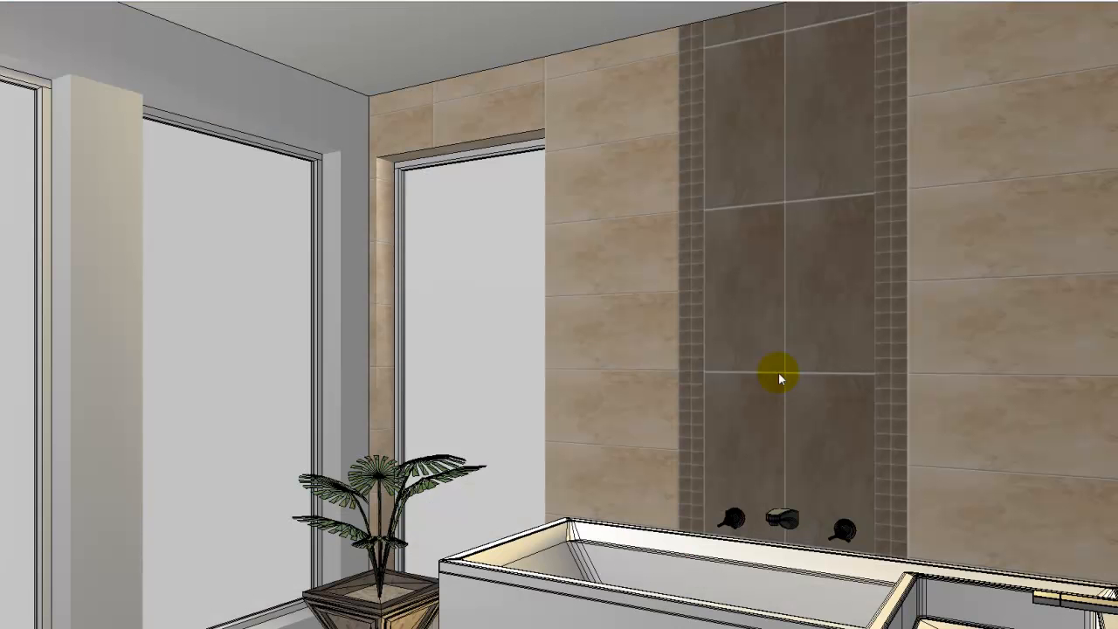
pyautogui.rightClick(777, 378)
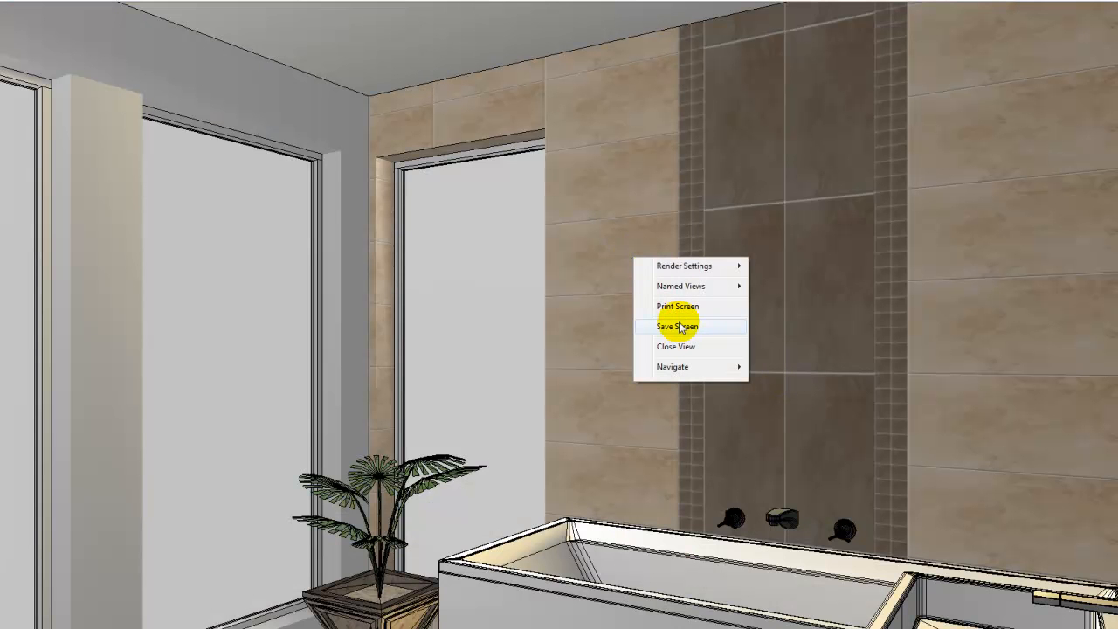
pyautogui.click(676, 325)
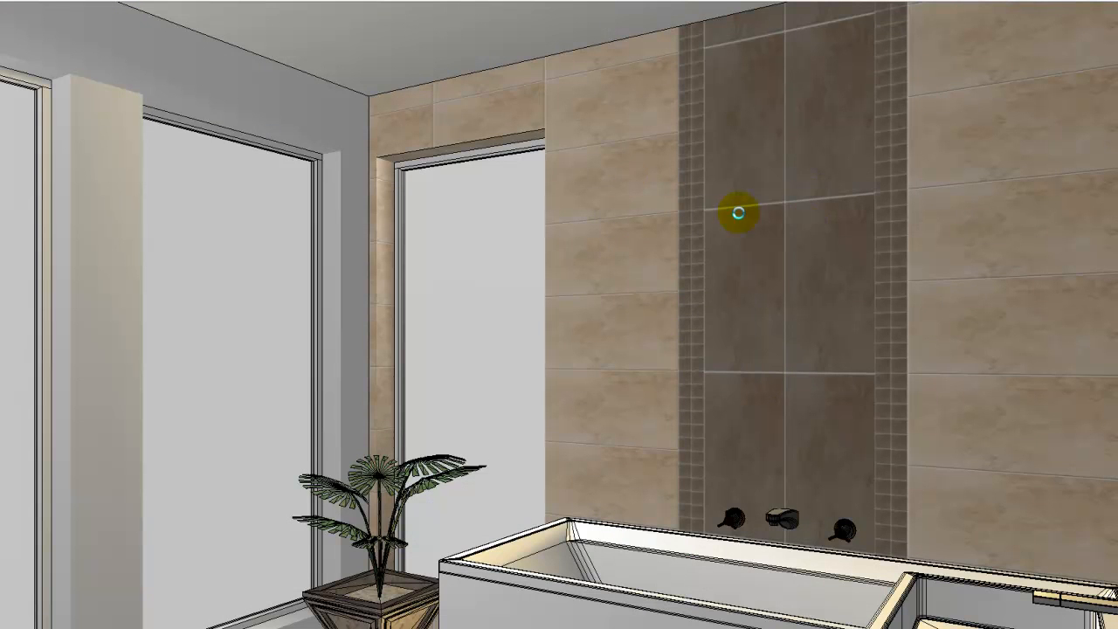
pyautogui.rightClick(741, 212)
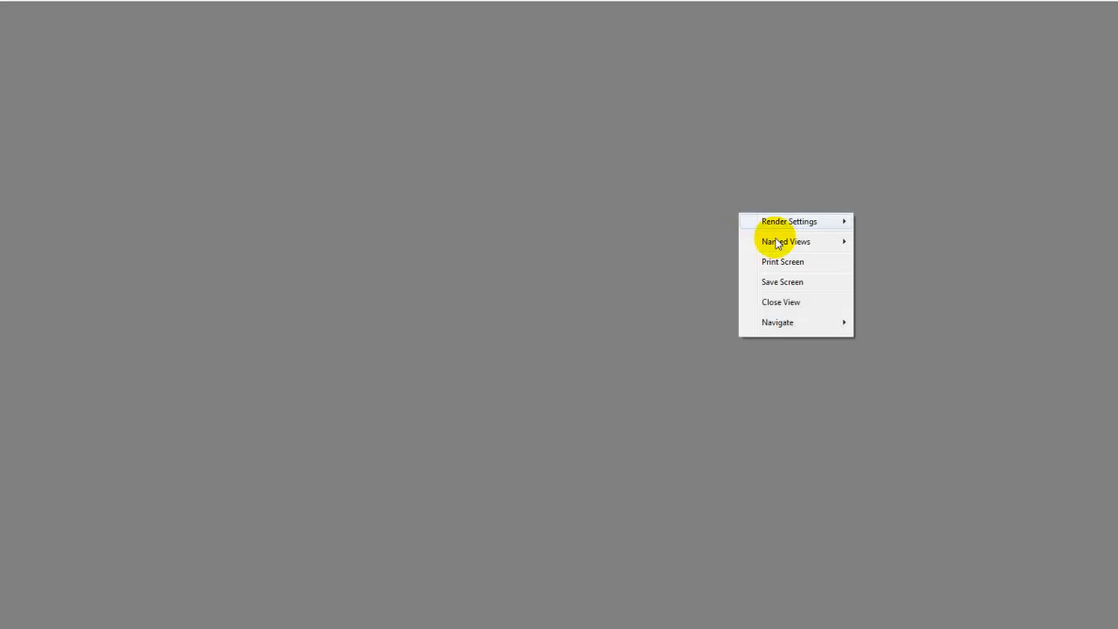